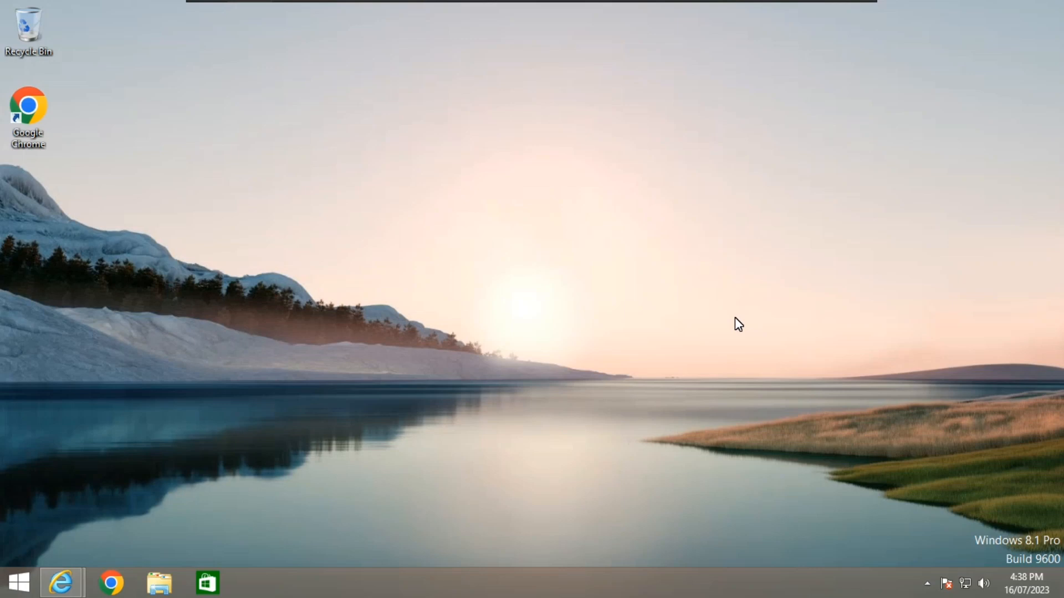
mouse_move(310, 304)
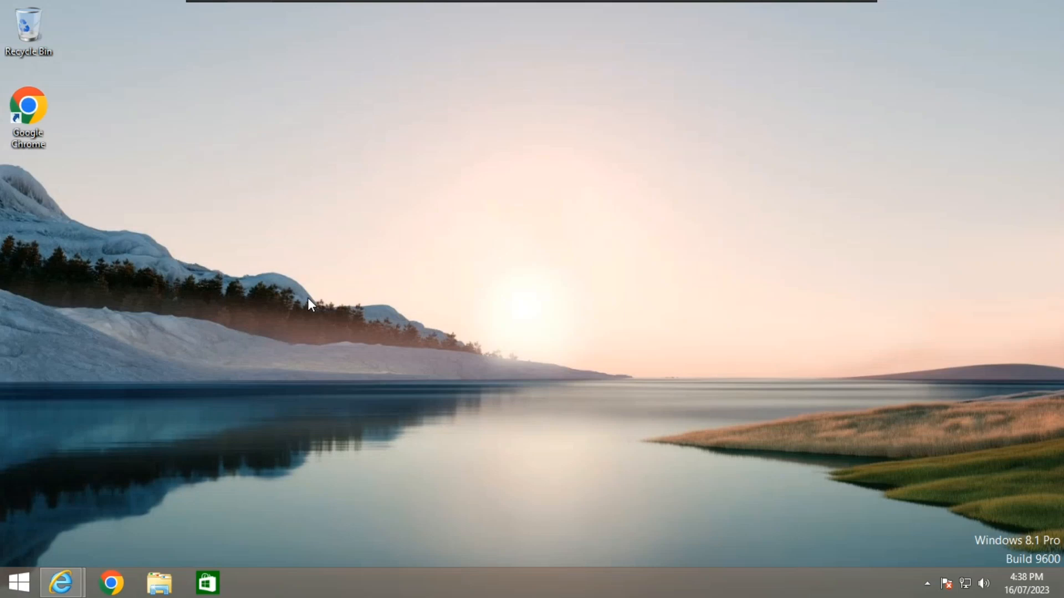
mouse_move(243, 343)
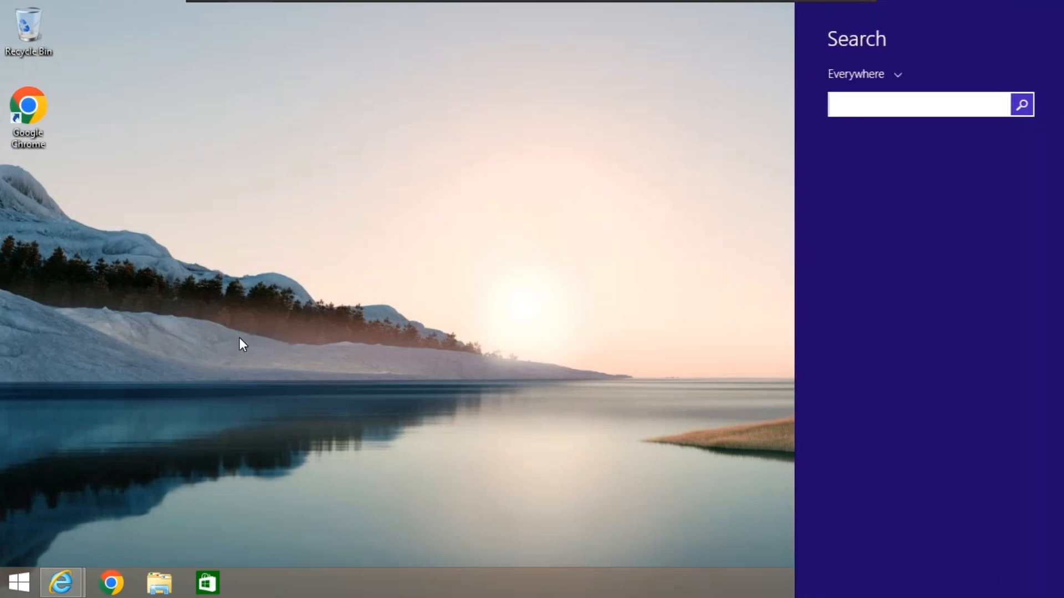
- Search for 'tpm' and launch the TPM Management console
text(tp)
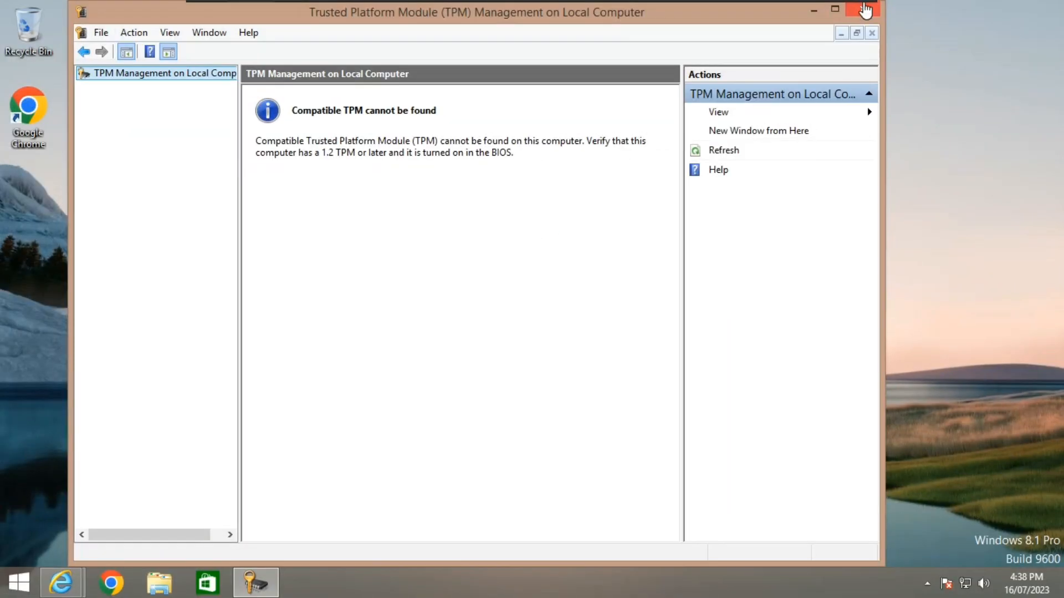
- Close TPM Management, launch Disk Management from the Win+X menu and bring up Disk 0's options
click(862, 10)
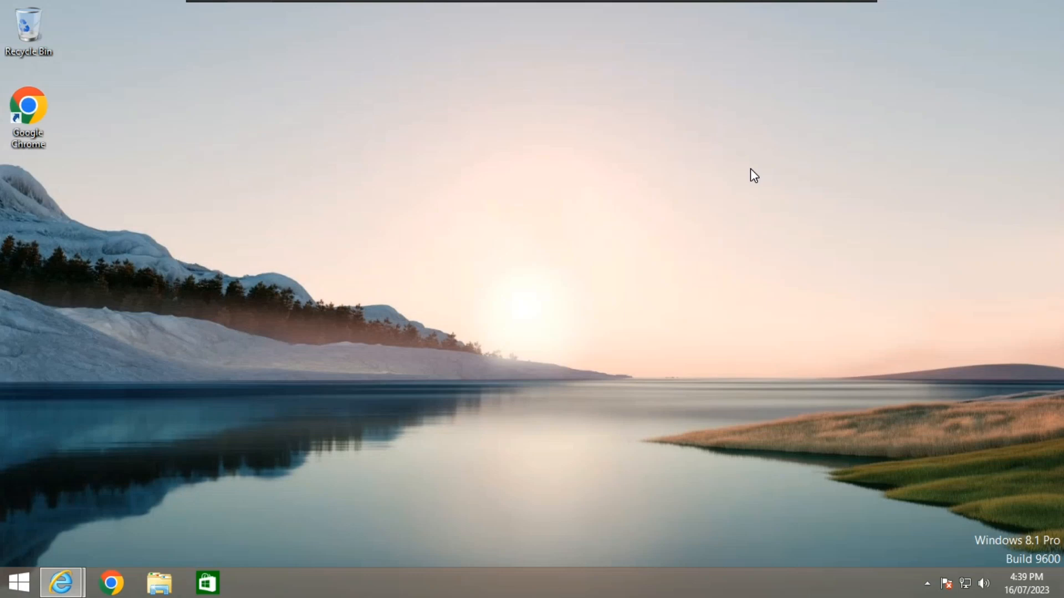
mouse_move(19, 533)
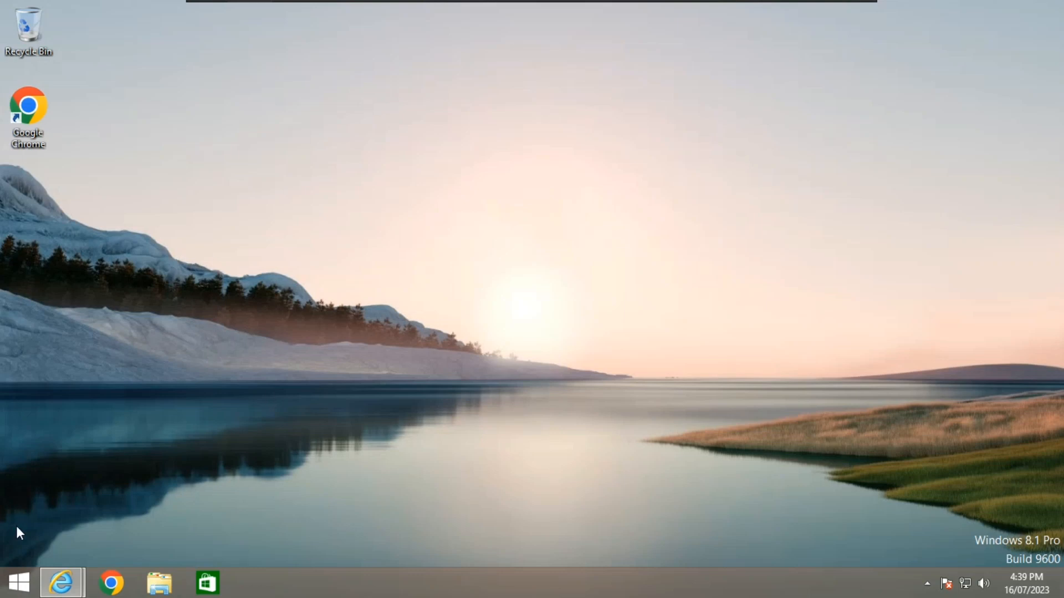
right_click(18, 582)
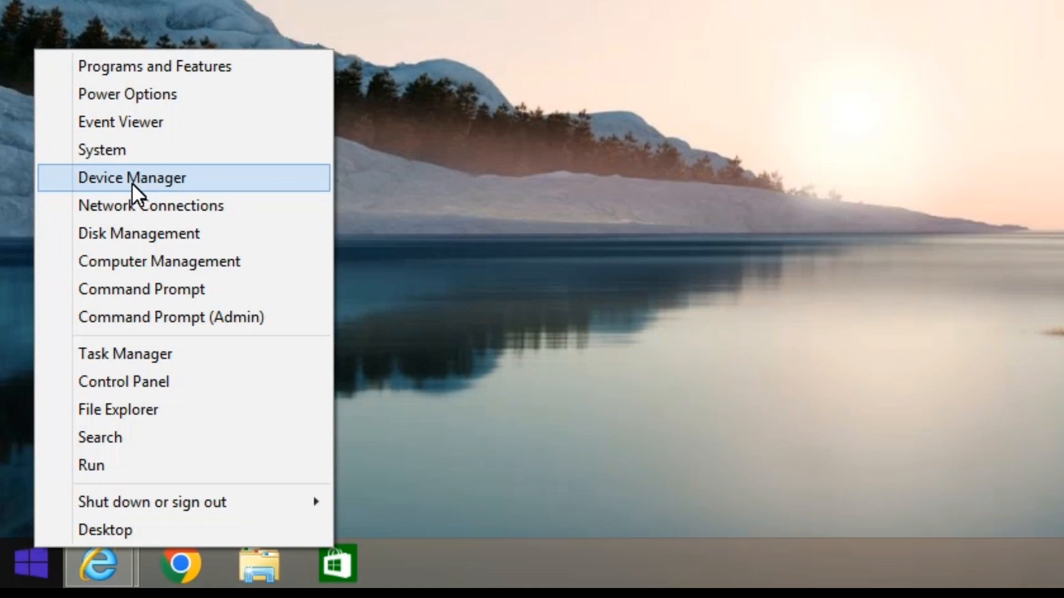
click(138, 232)
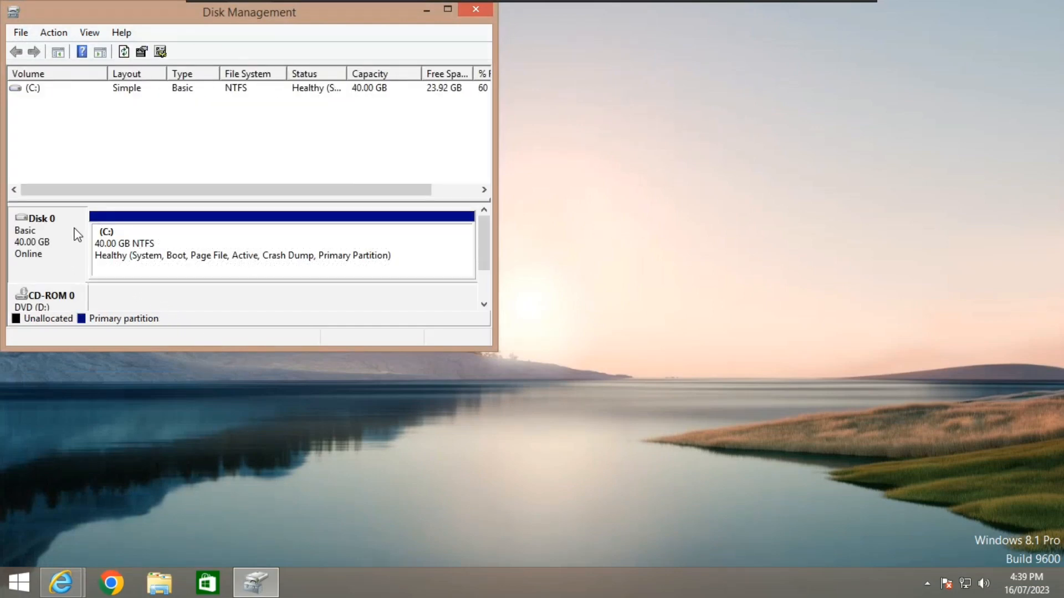
right_click(41, 234)
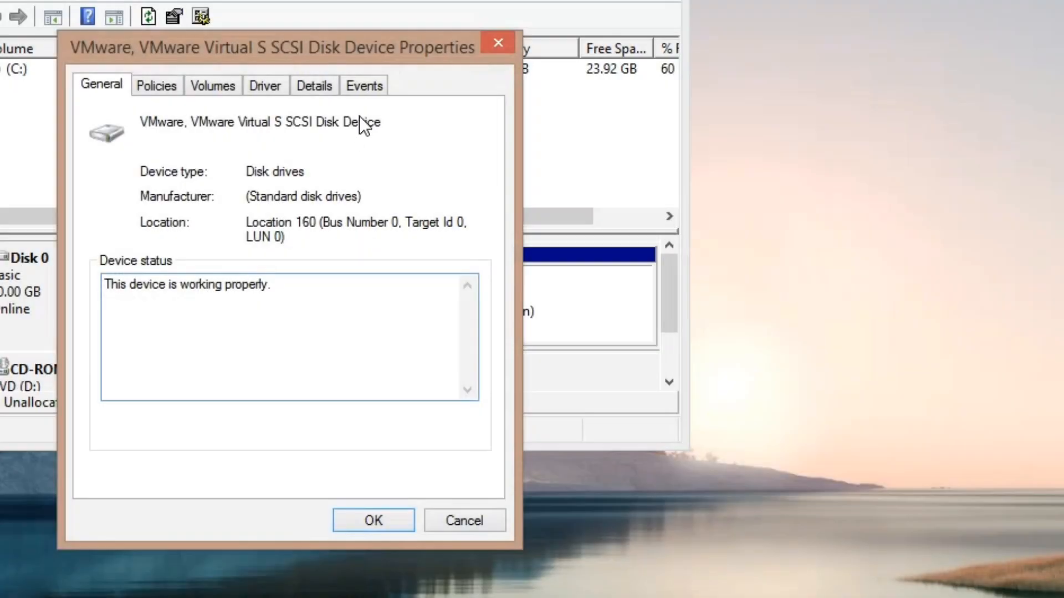
- Review the Disk 0 properties tabs and return to the disk layout
click(213, 85)
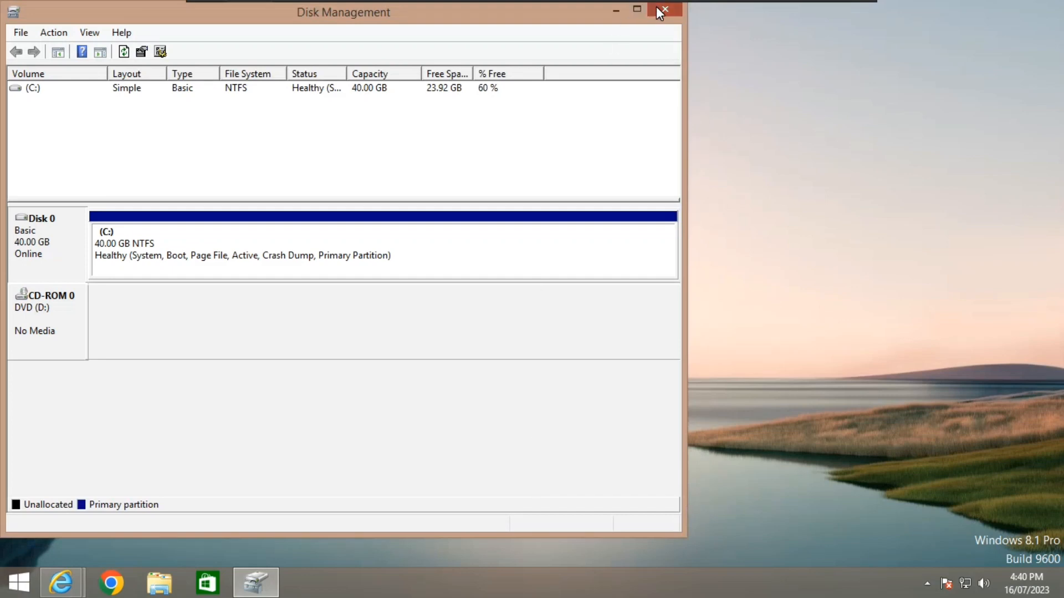
- Close Disk Management and view the CPU performance details in Task Manager
click(663, 9)
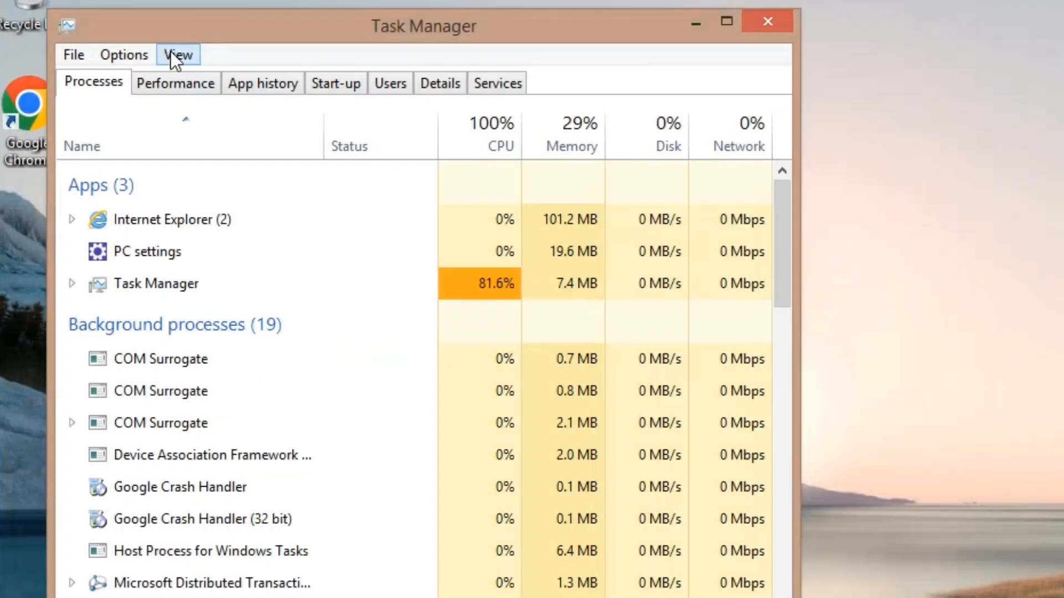
click(174, 83)
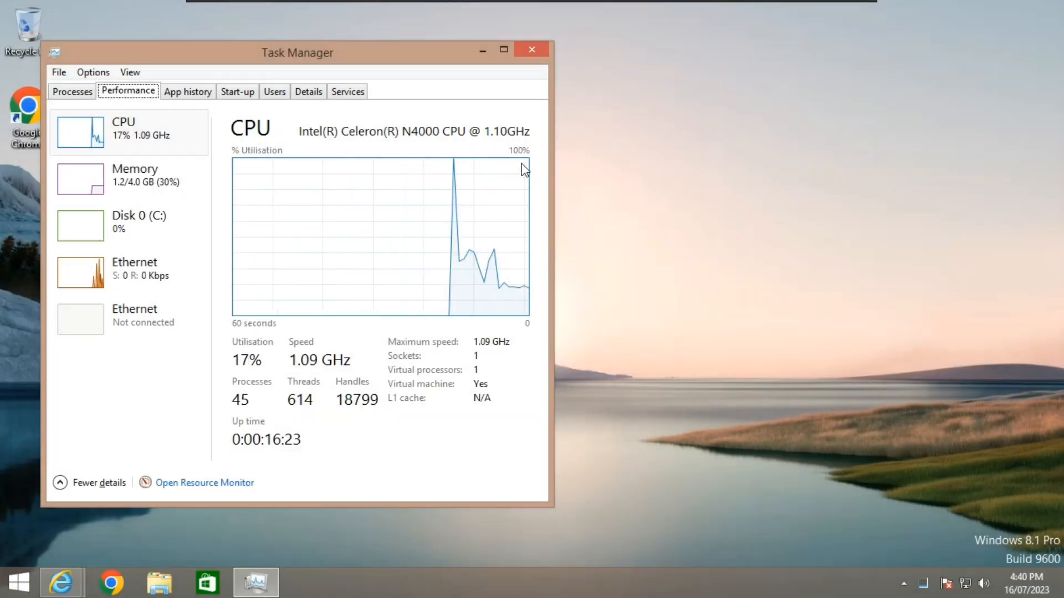
click(531, 48)
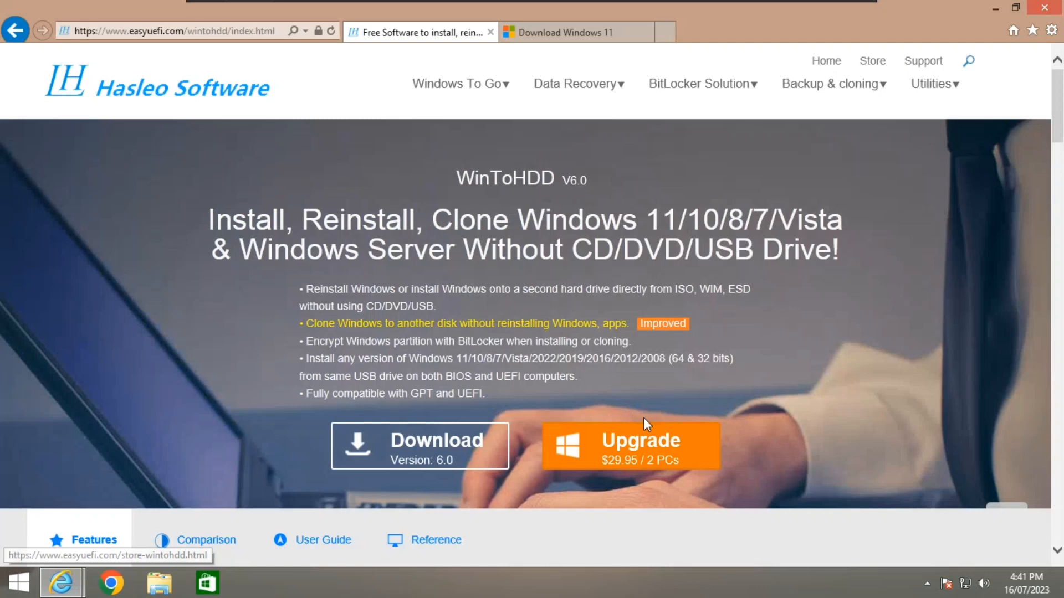
mouse_move(576, 439)
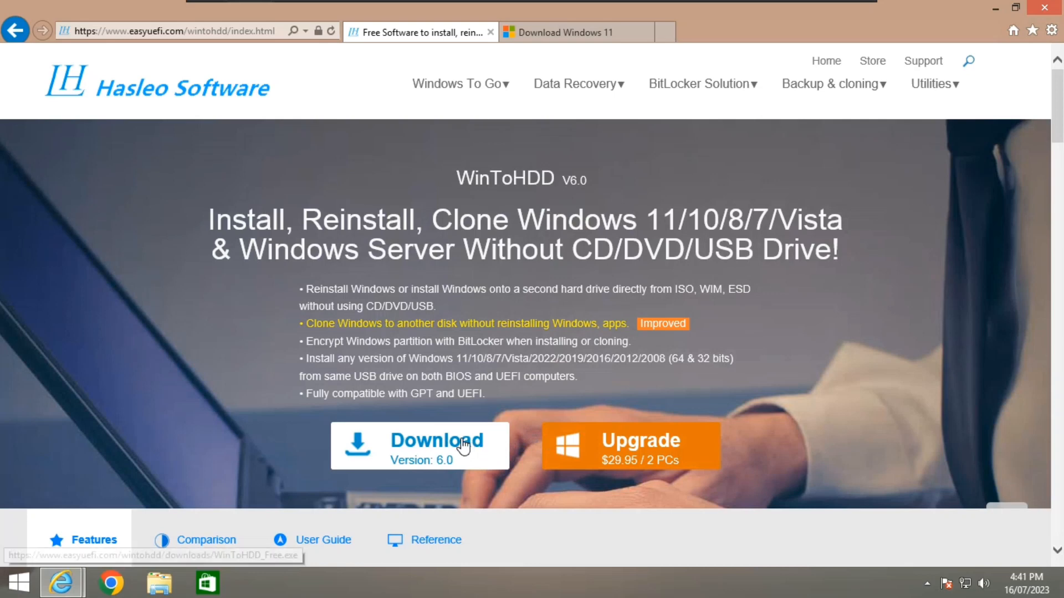
- Start downloading the free WinToHDD installer from the Hasleo page
click(437, 441)
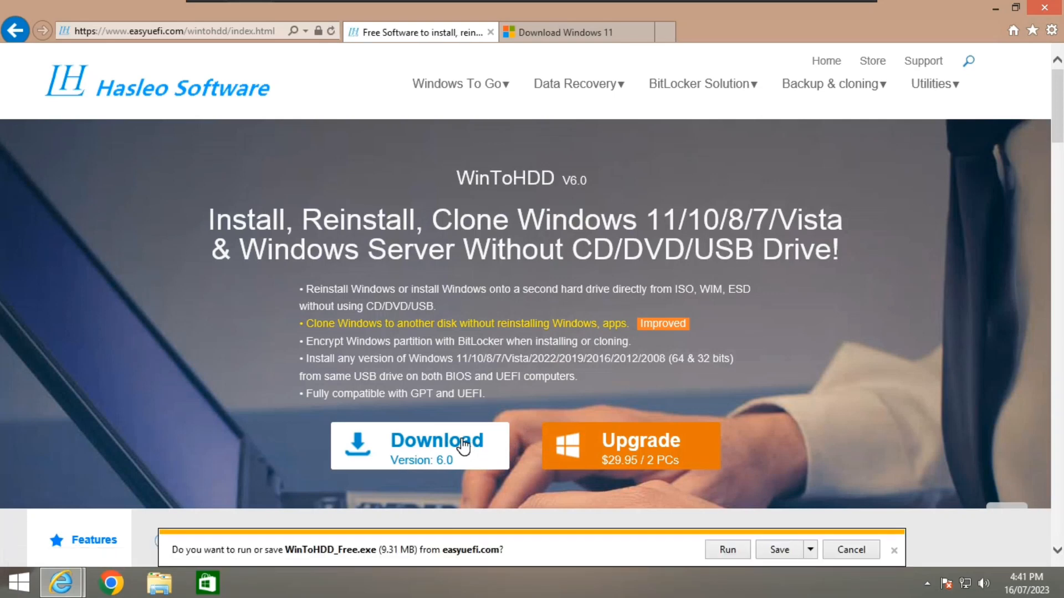
mouse_move(847, 543)
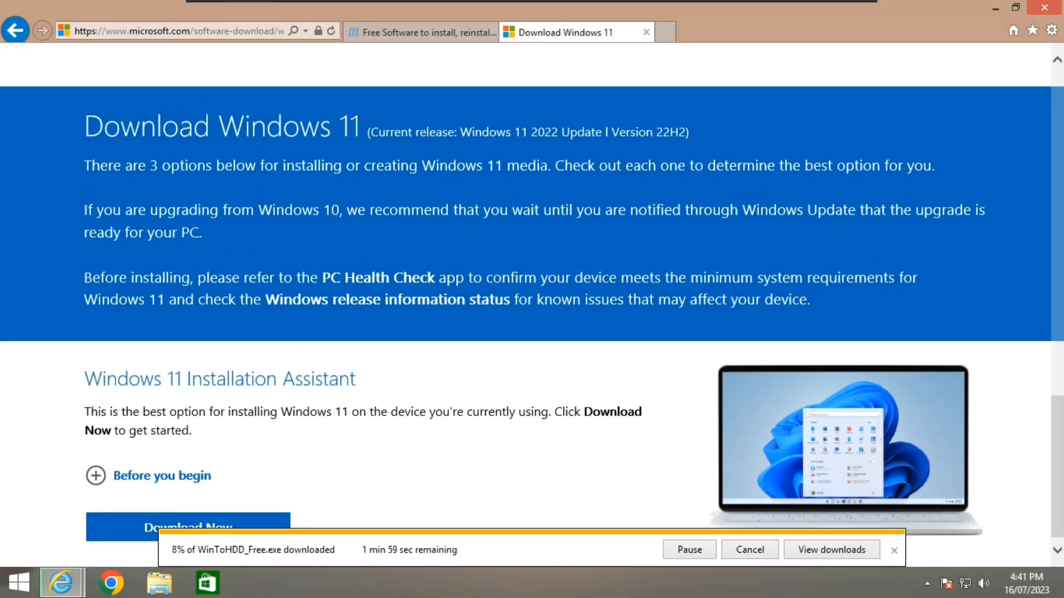
- Select Windows 11 (multi-edition ISO for x64 devices) as the disk image to download
scroll(down, 3)
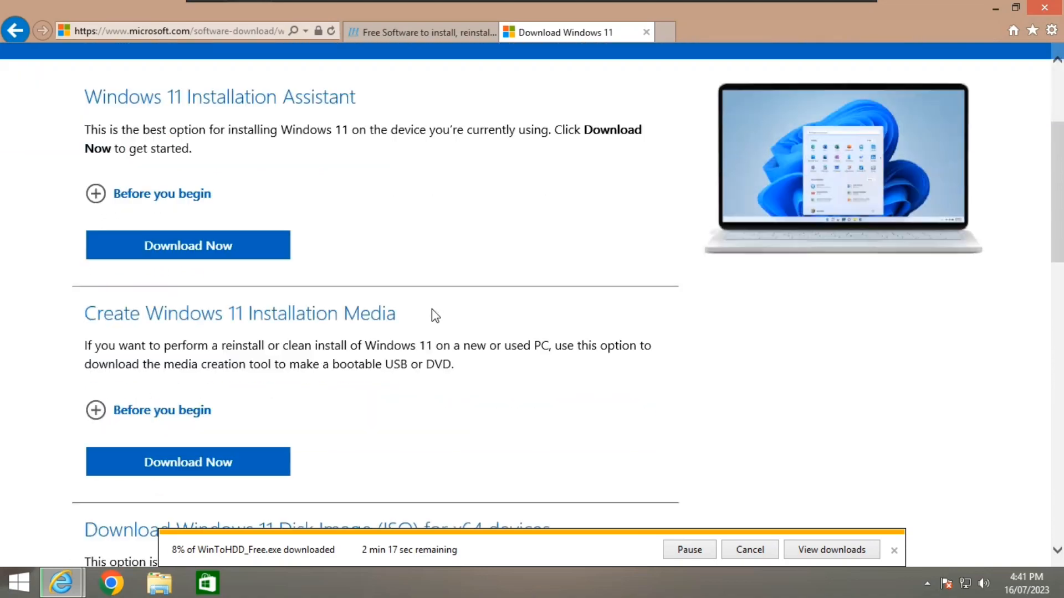
scroll(down, 3)
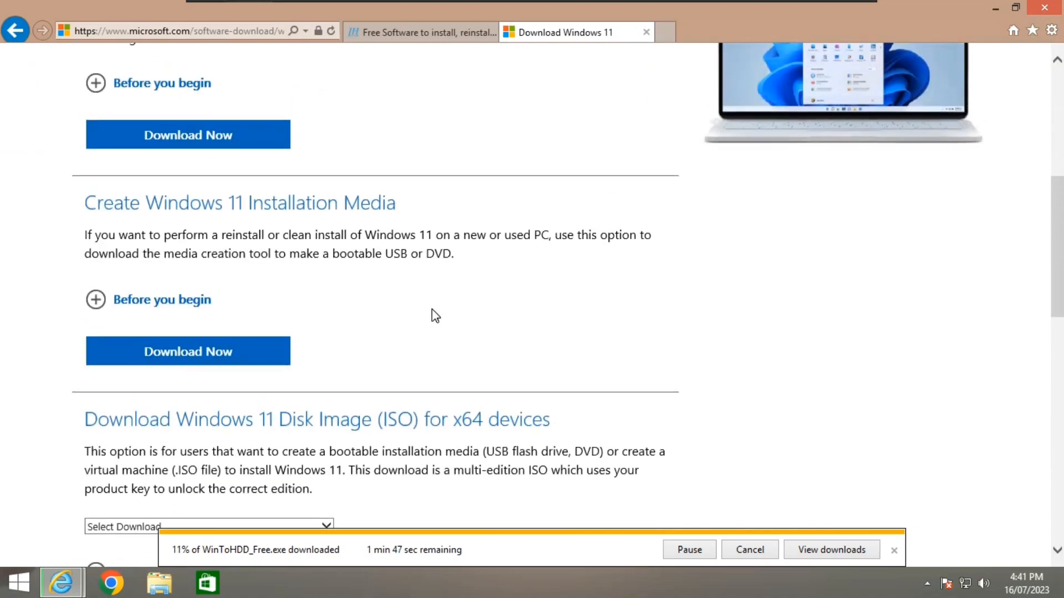
scroll(down, 3)
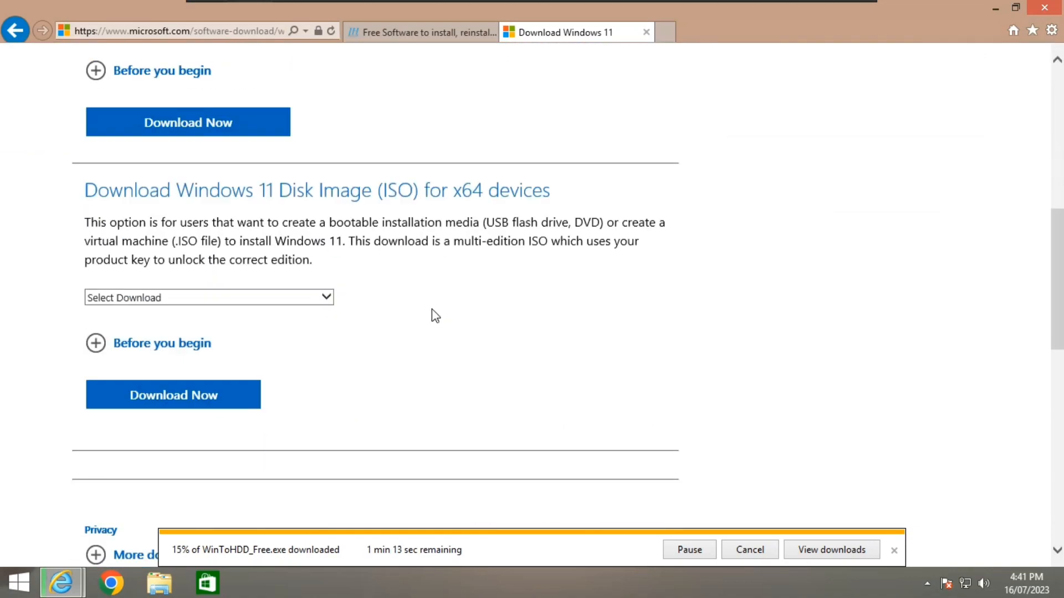
scroll(down, 3)
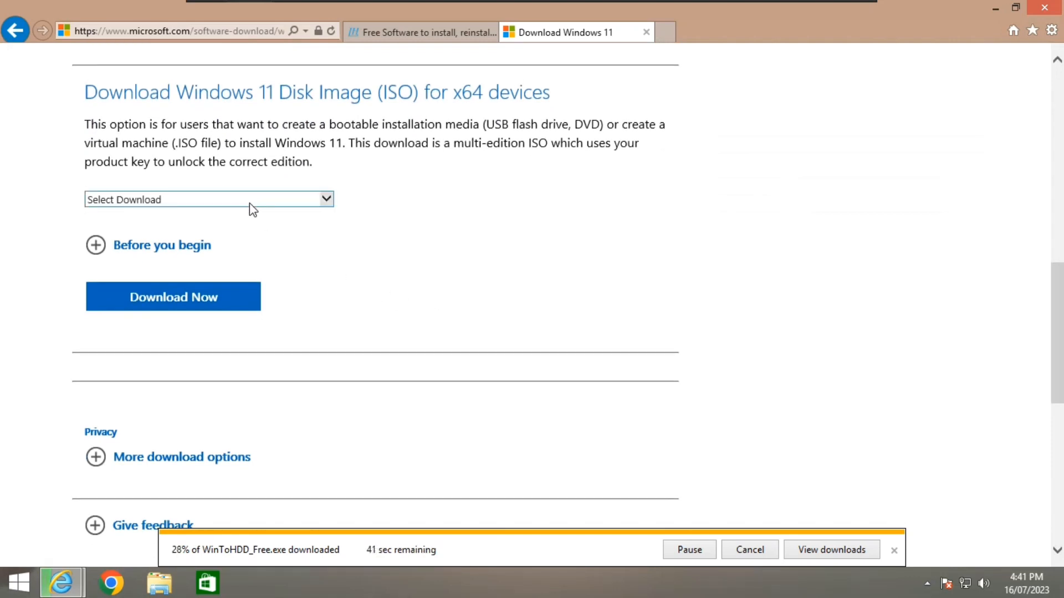
click(208, 198)
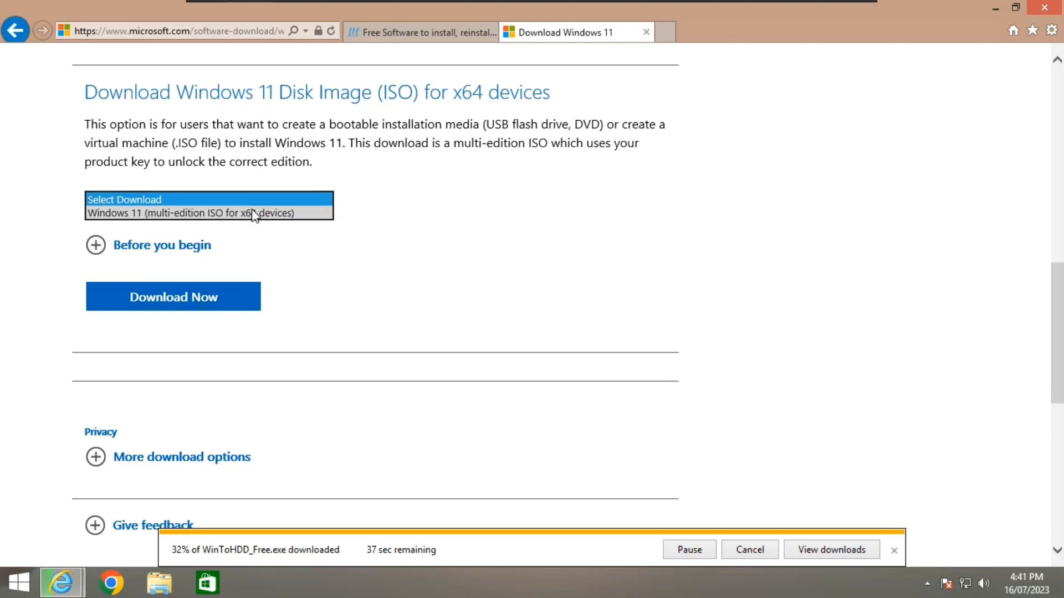
click(201, 212)
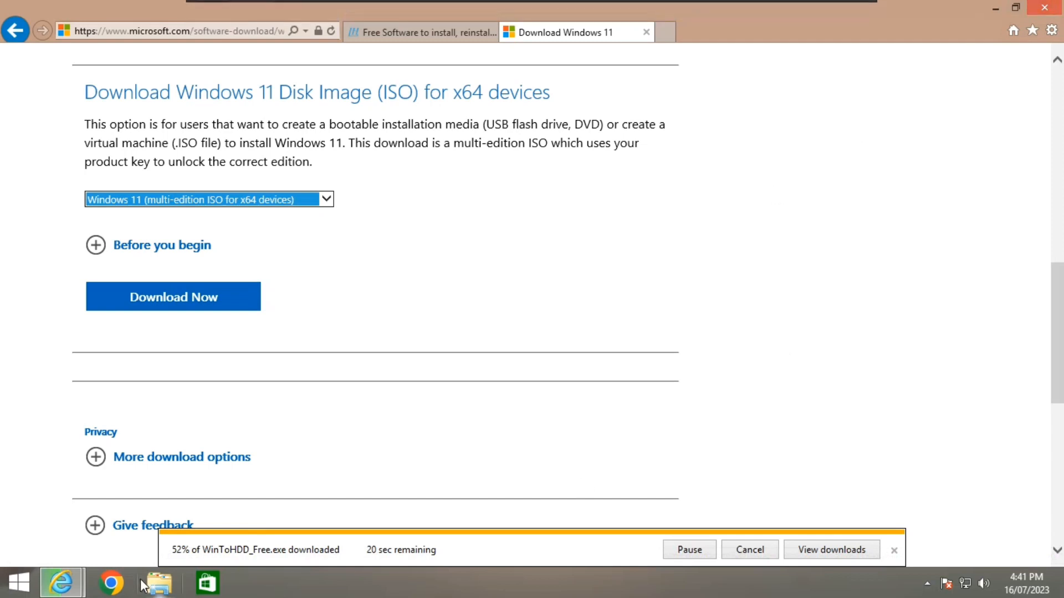
mouse_move(232, 553)
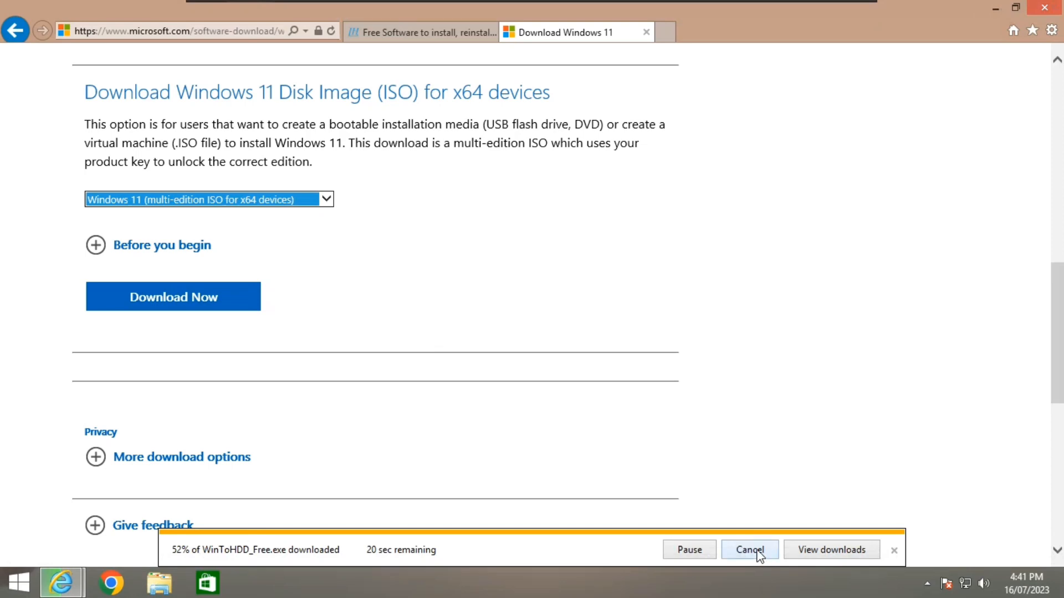
- From the Downloads folder in large-icons view, run WinToHDD_Free.exe
click(830, 550)
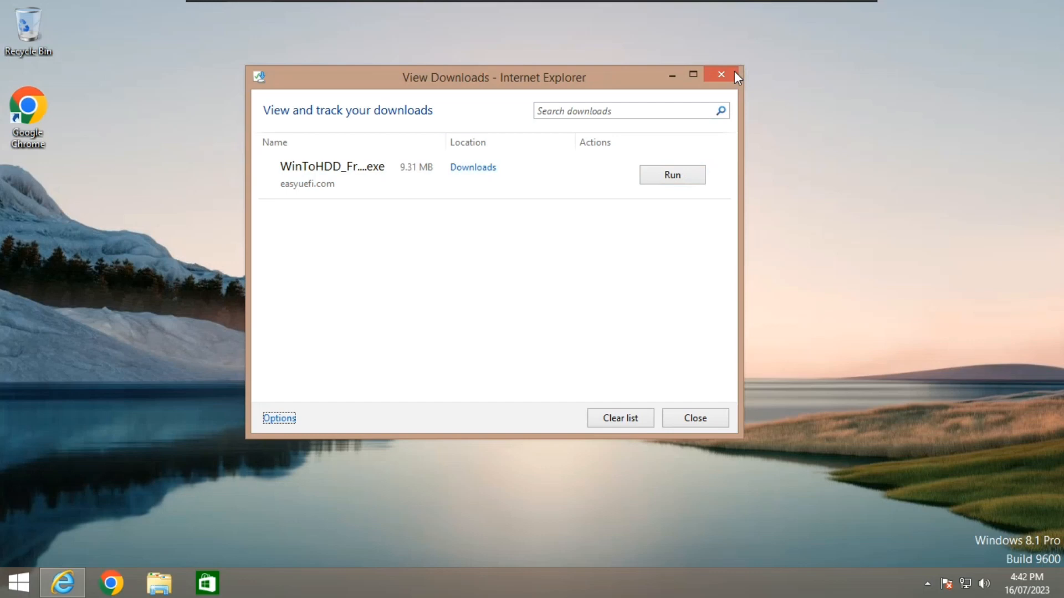
click(721, 74)
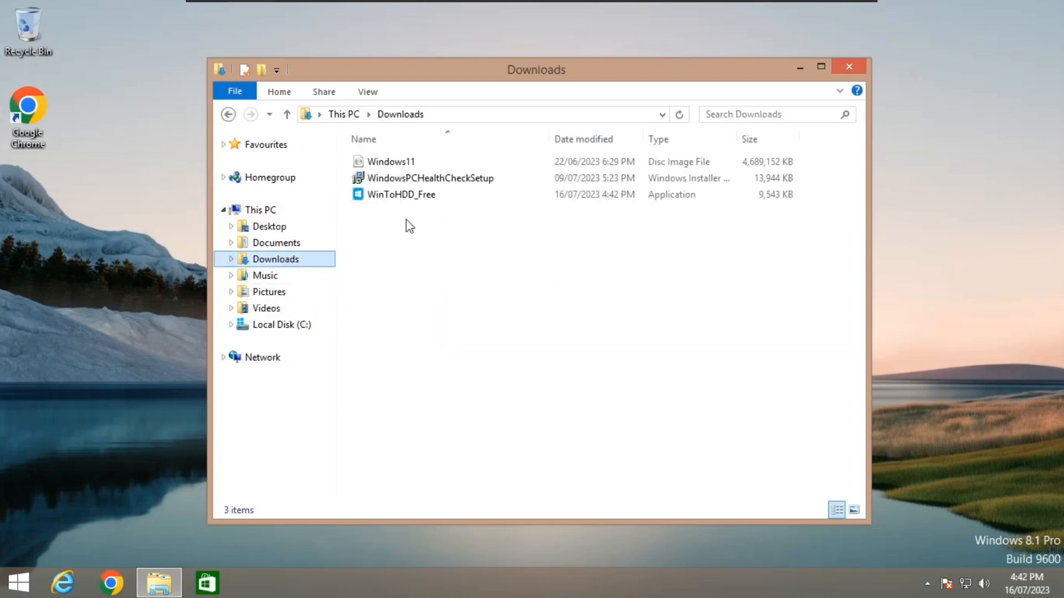
mouse_move(845, 492)
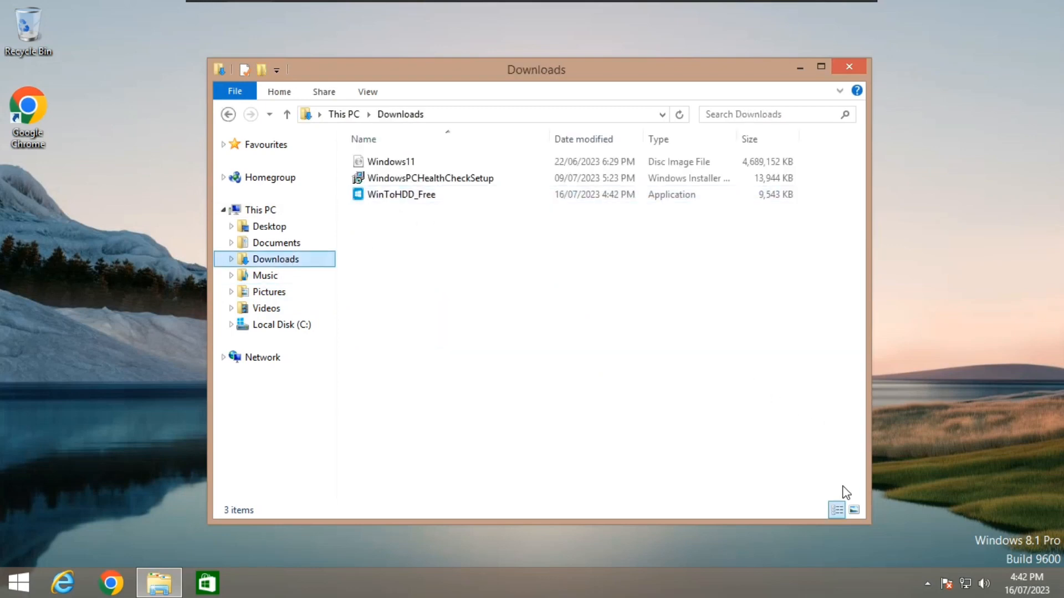
mouse_move(467, 295)
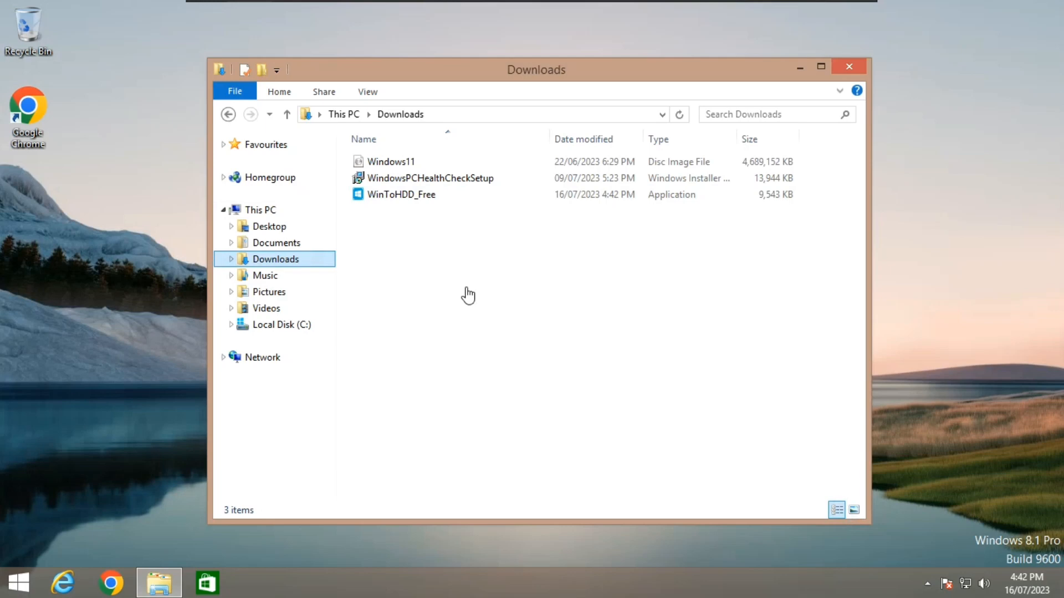
mouse_move(842, 467)
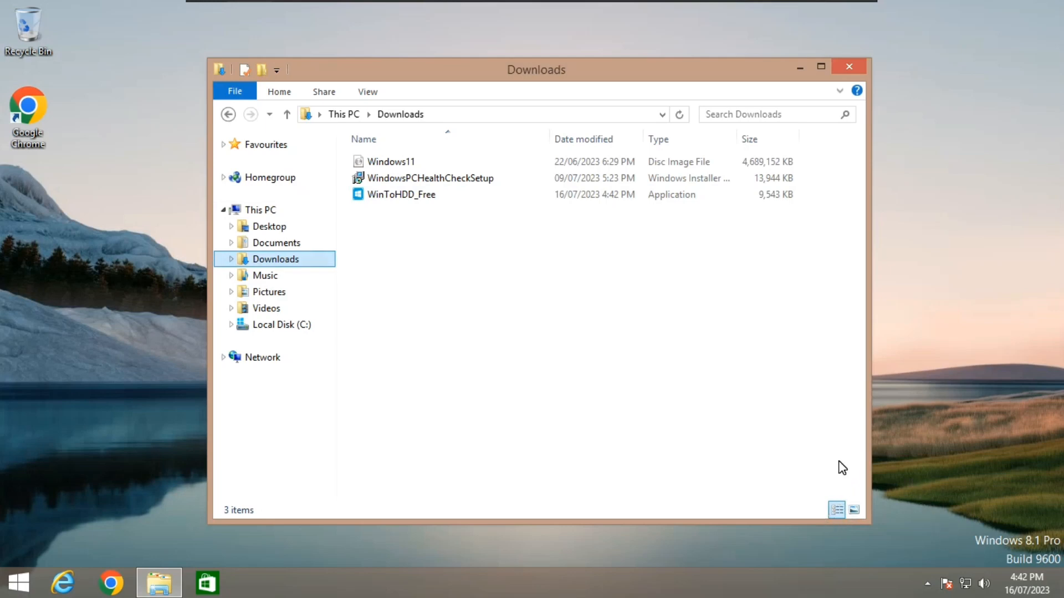
click(853, 510)
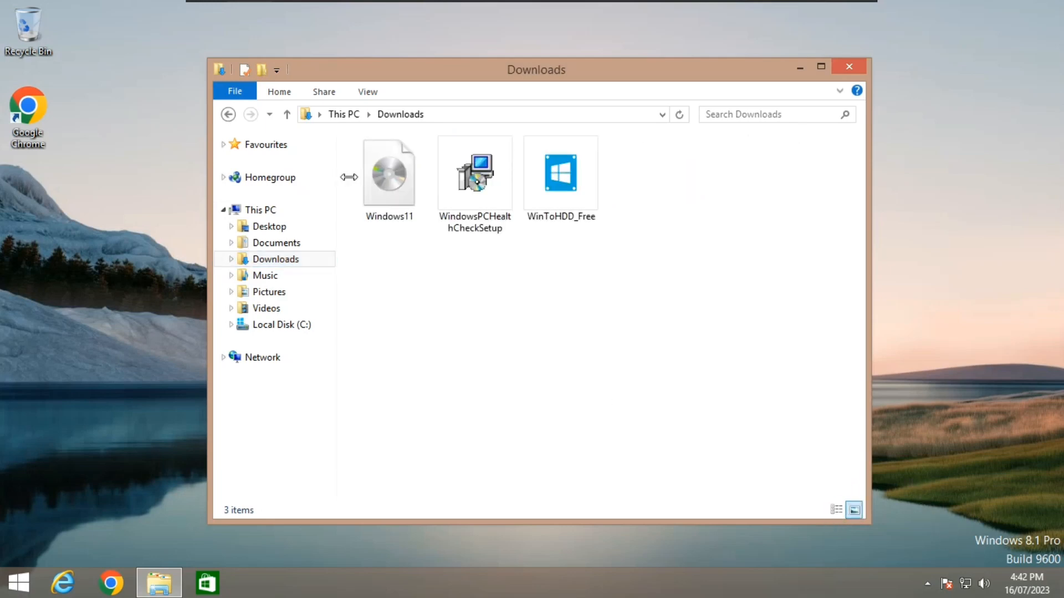
click(389, 173)
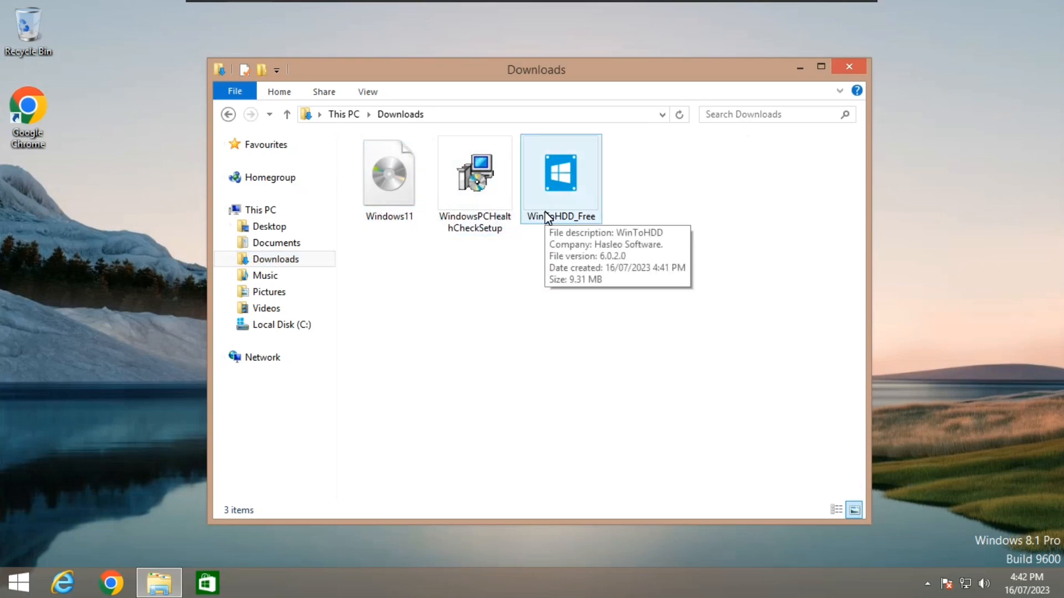
click(560, 176)
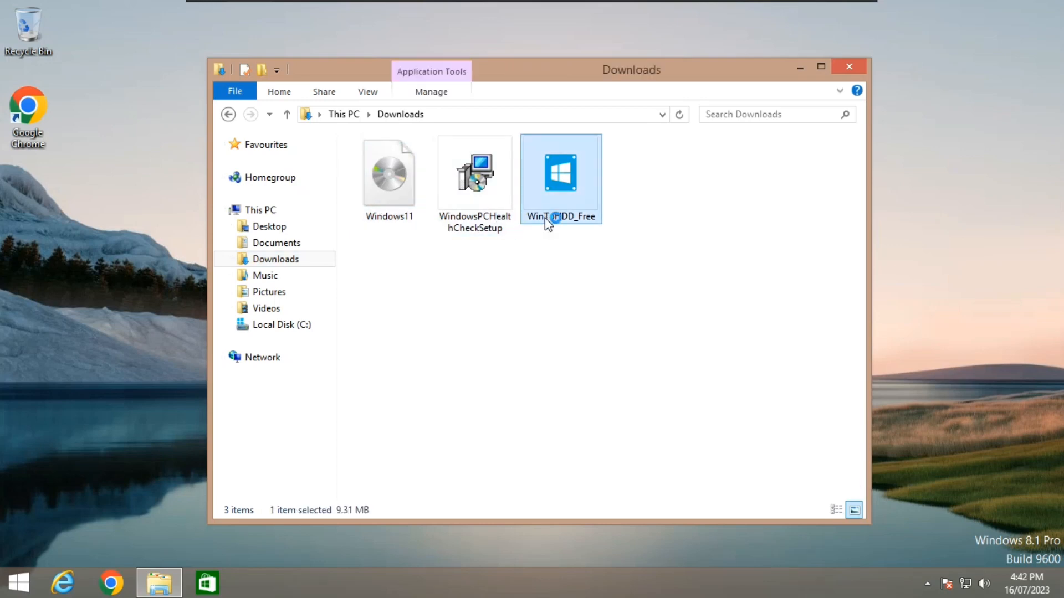
double_click(560, 173)
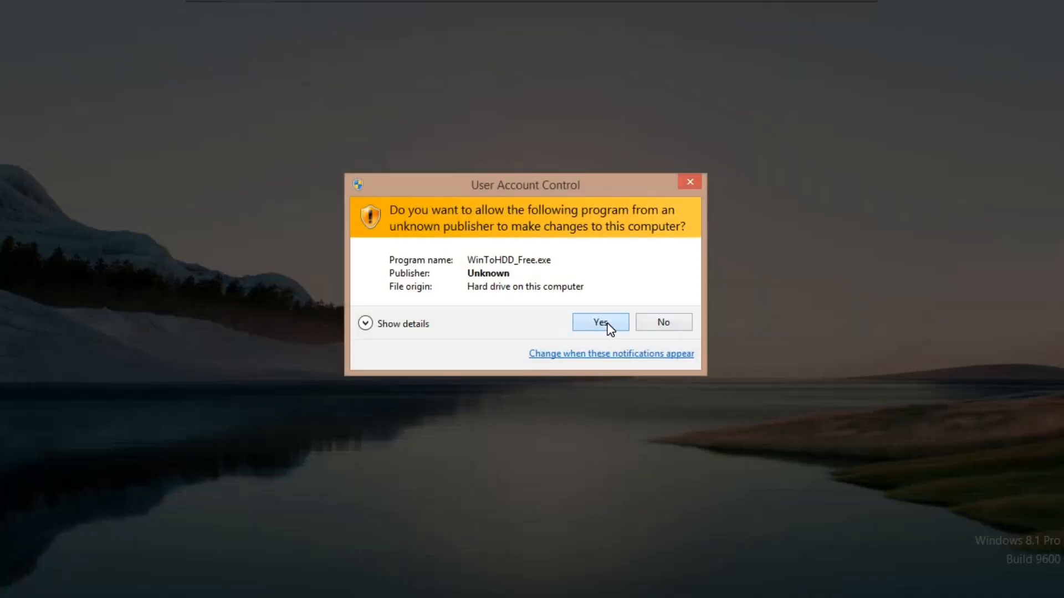
click(599, 321)
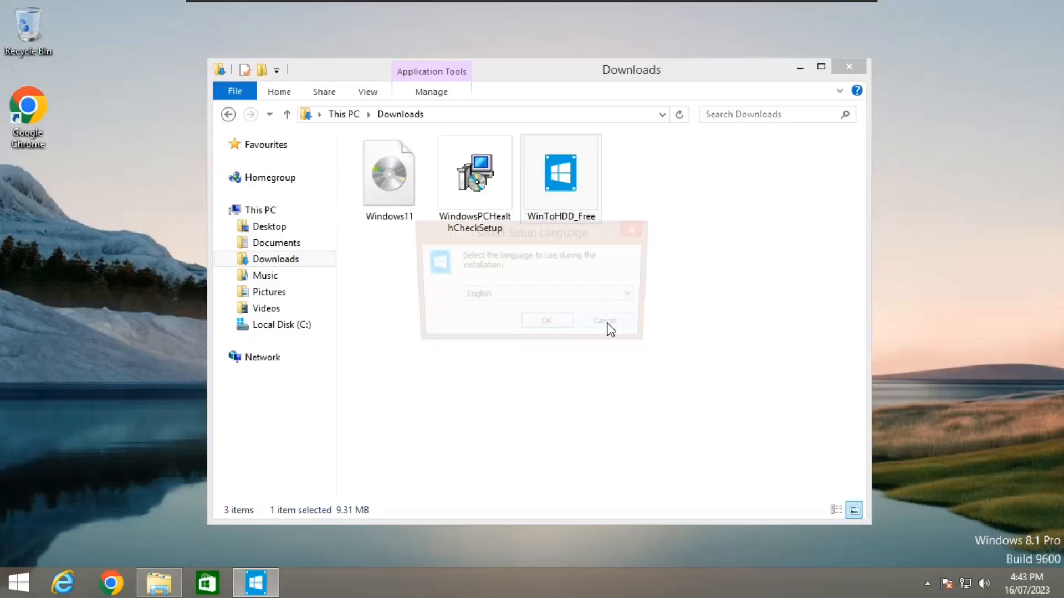
- Accept the license and install WinToHDD with the default location and shortcuts
click(603, 320)
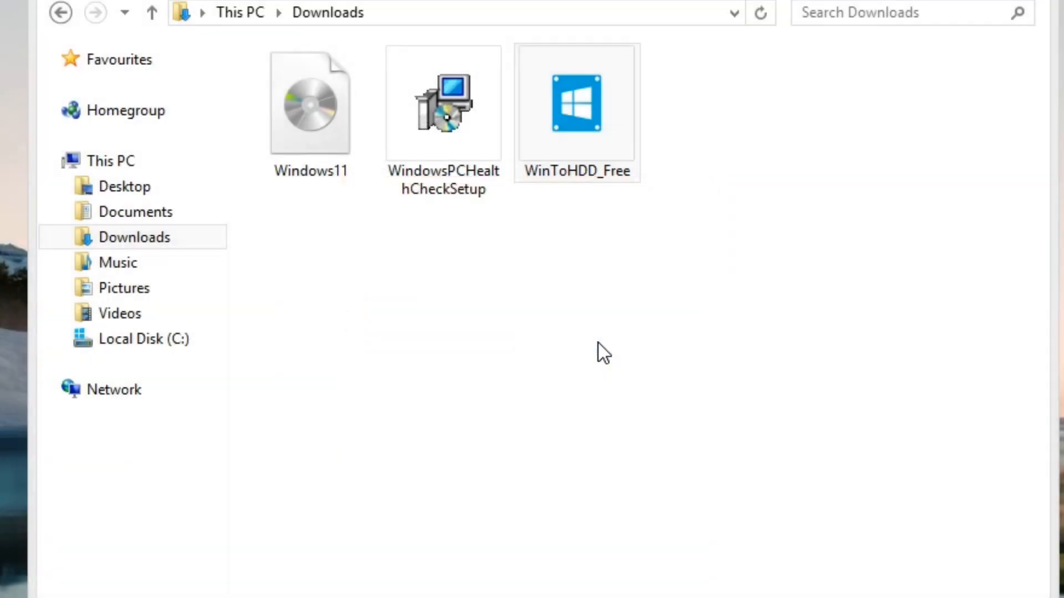
double_click(576, 102)
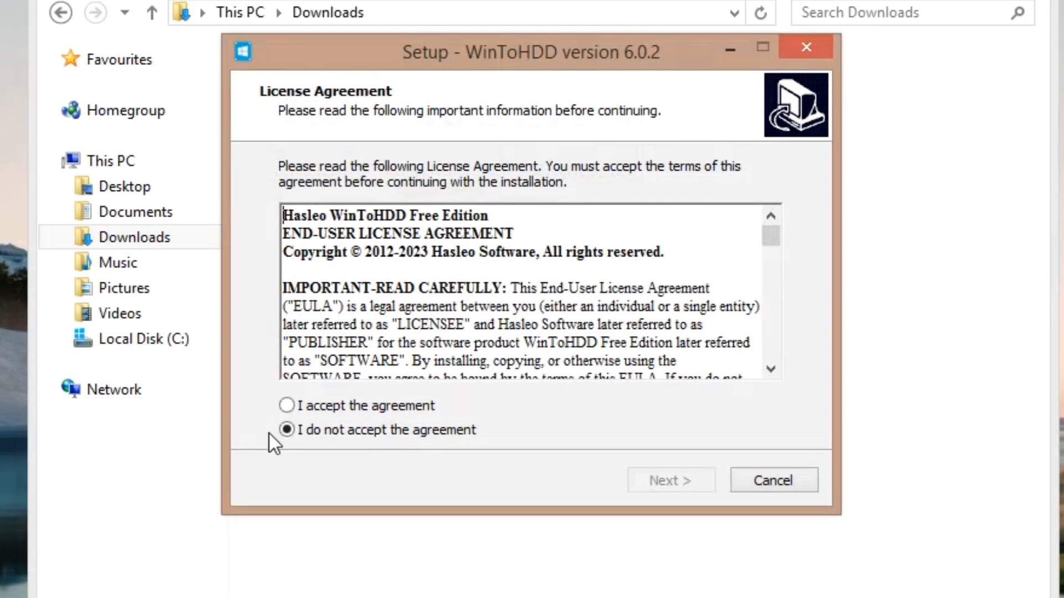
click(286, 406)
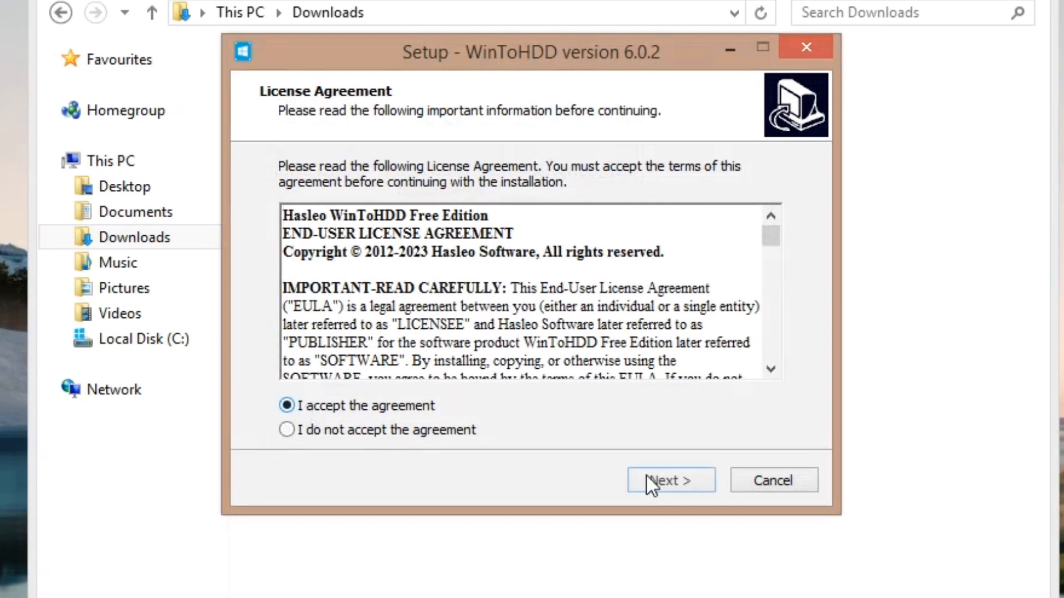
click(669, 480)
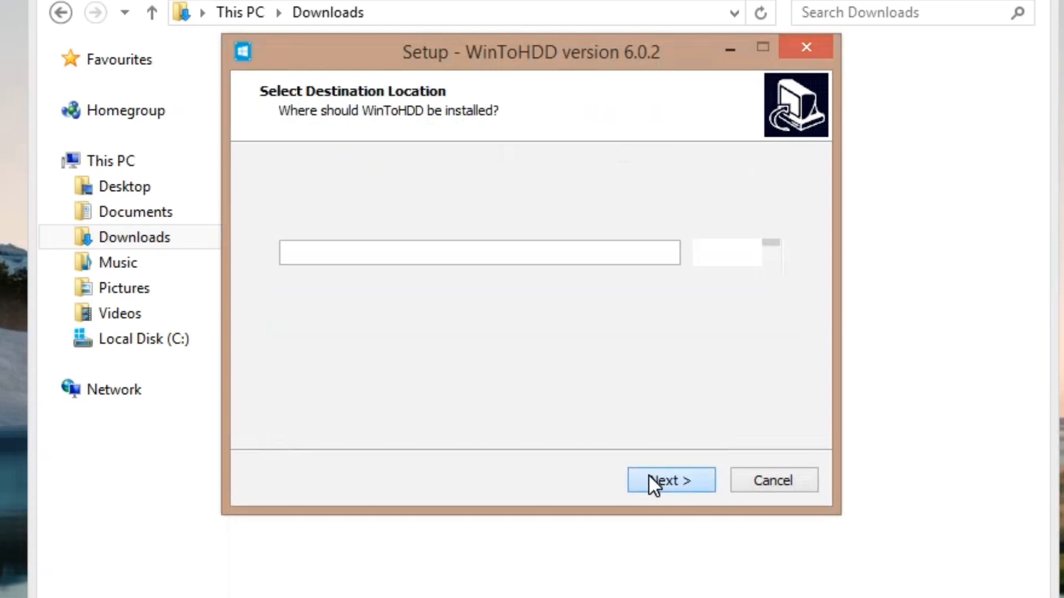
click(669, 480)
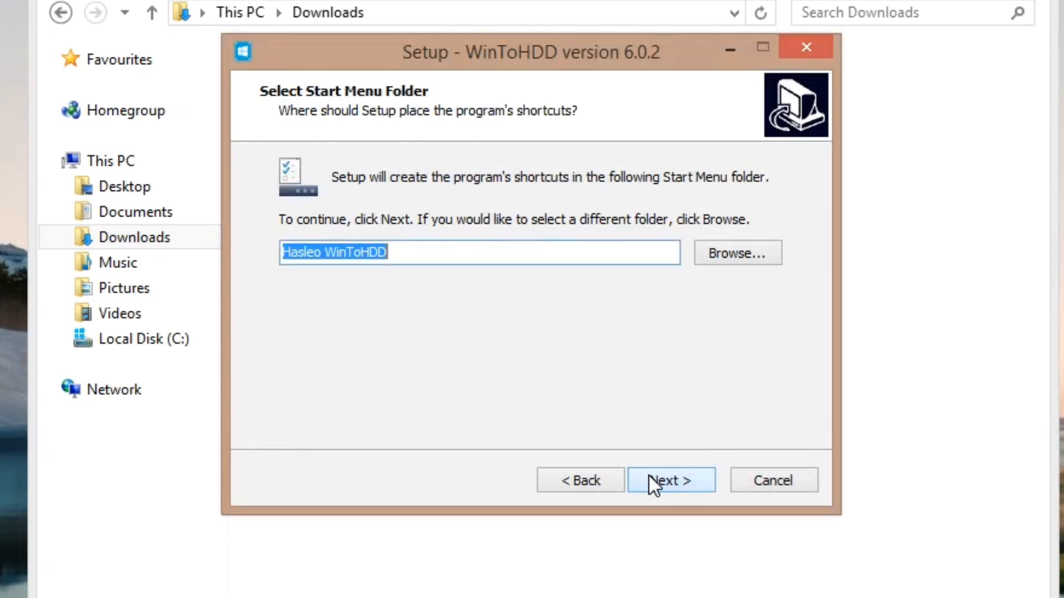
click(670, 480)
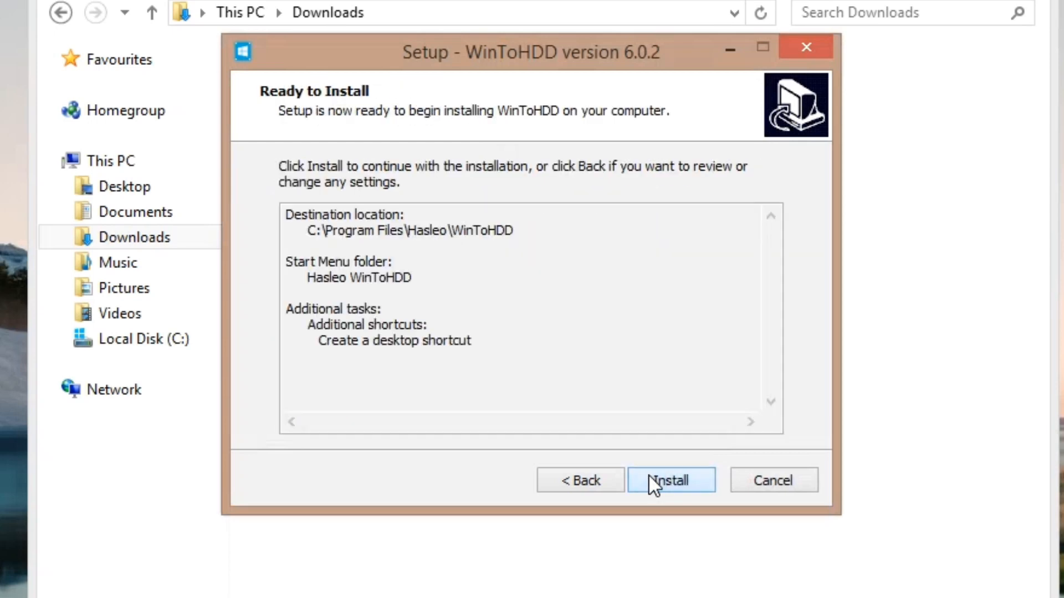
click(671, 480)
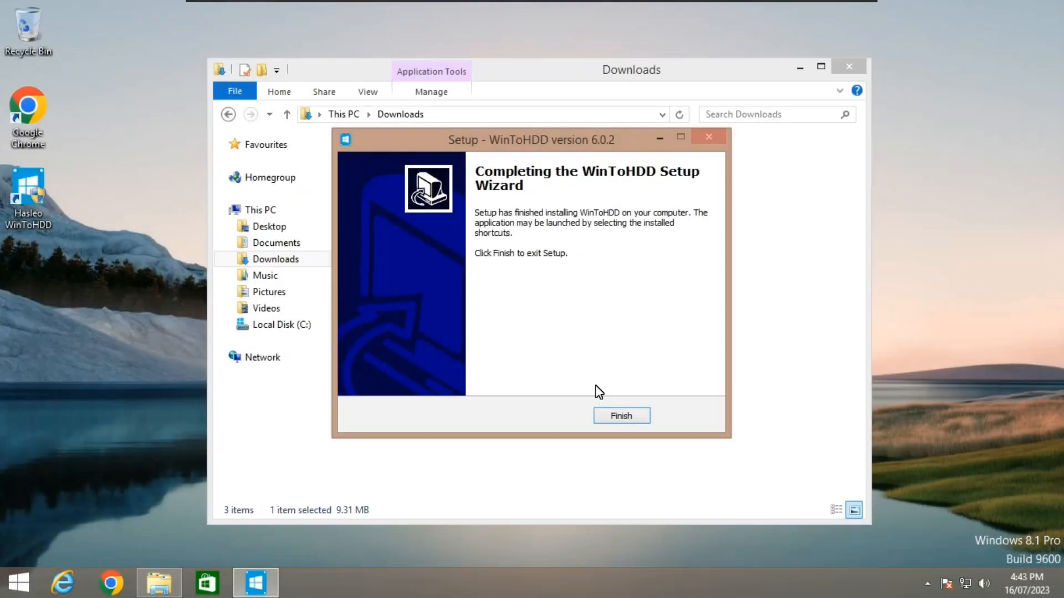
- Close the completed WinToHDD setup wizard
click(621, 416)
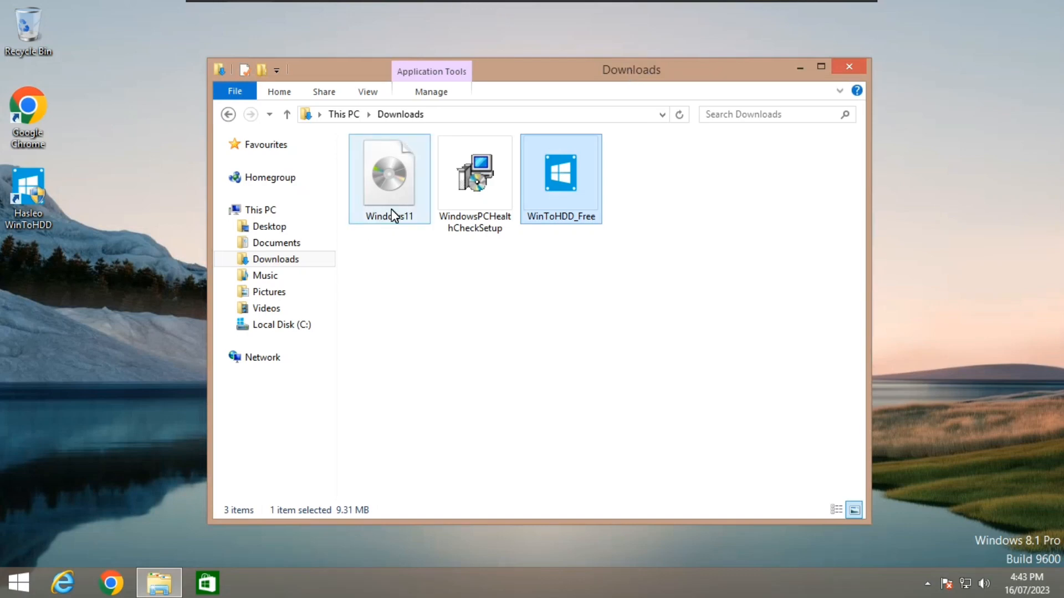
mouse_move(389, 176)
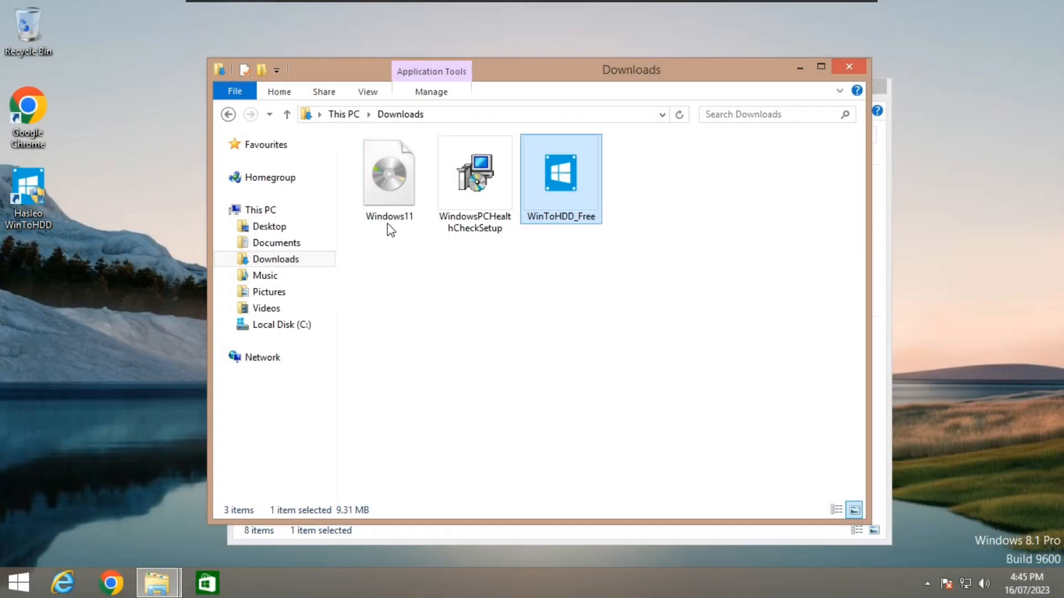
mouse_move(389, 176)
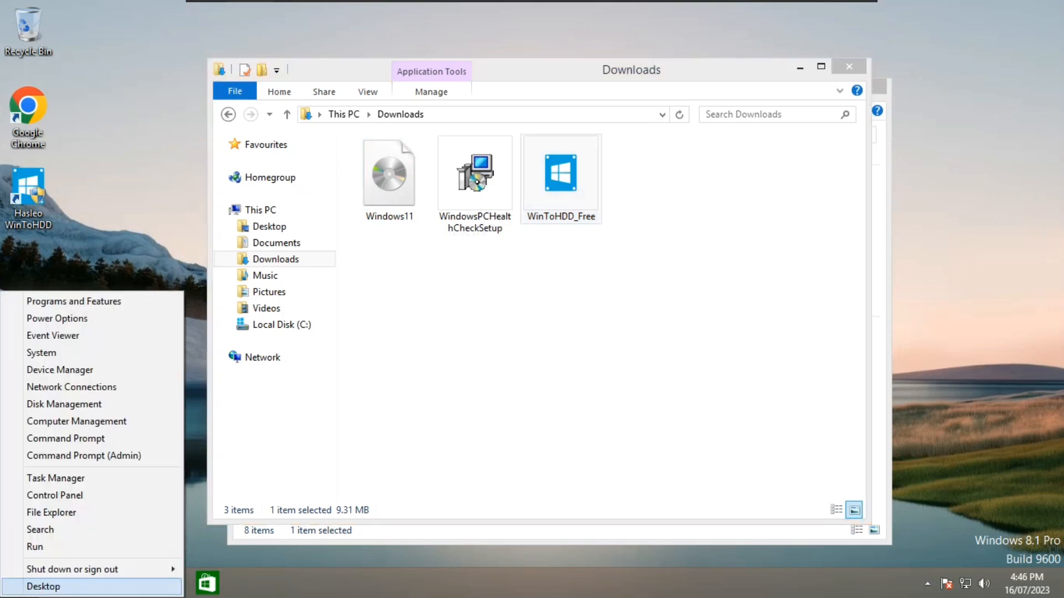
mouse_move(71, 386)
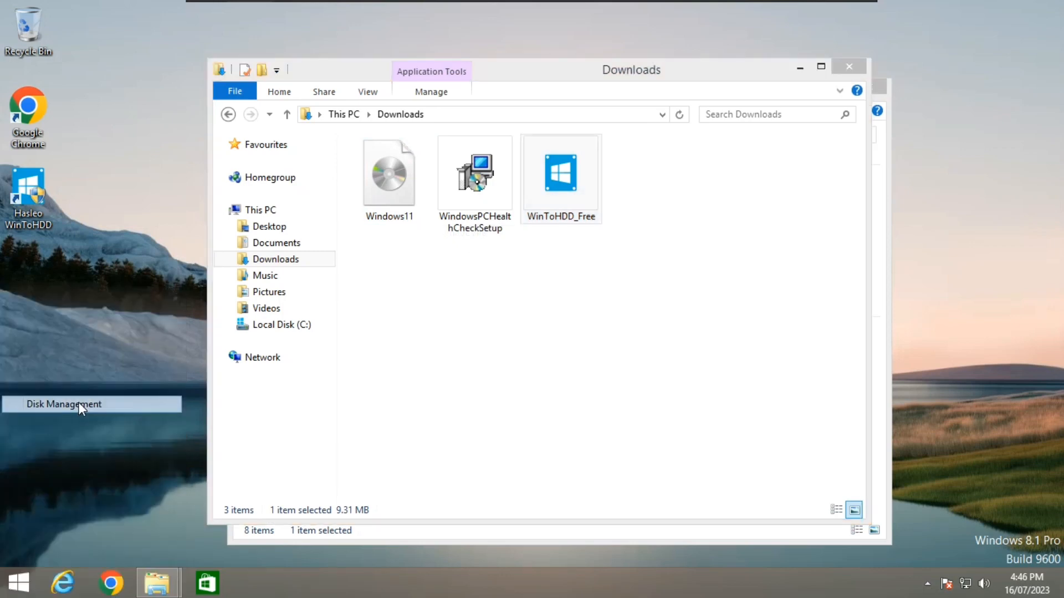
- Launch Disk Management and bring up Shrink Volume for drive C:
click(64, 403)
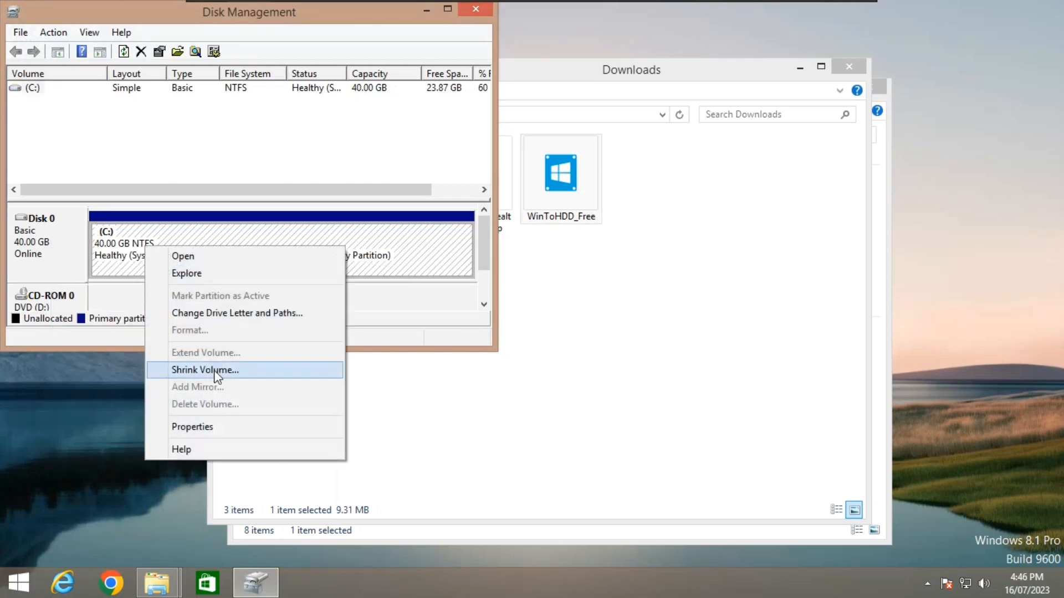
click(206, 370)
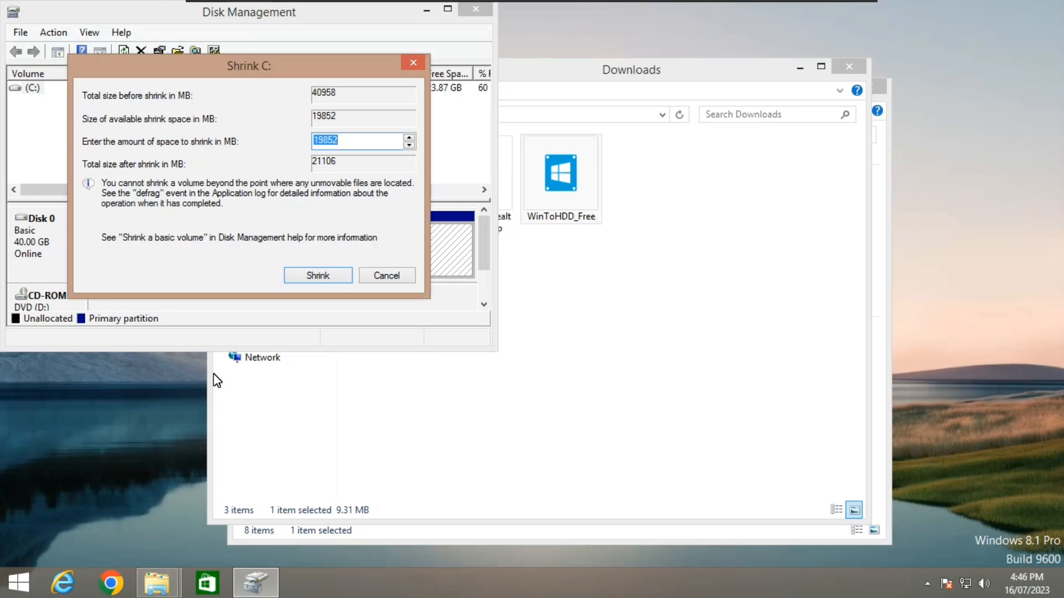
- Clear the shrink amount field and launch Calculator from the Start search
click(358, 141)
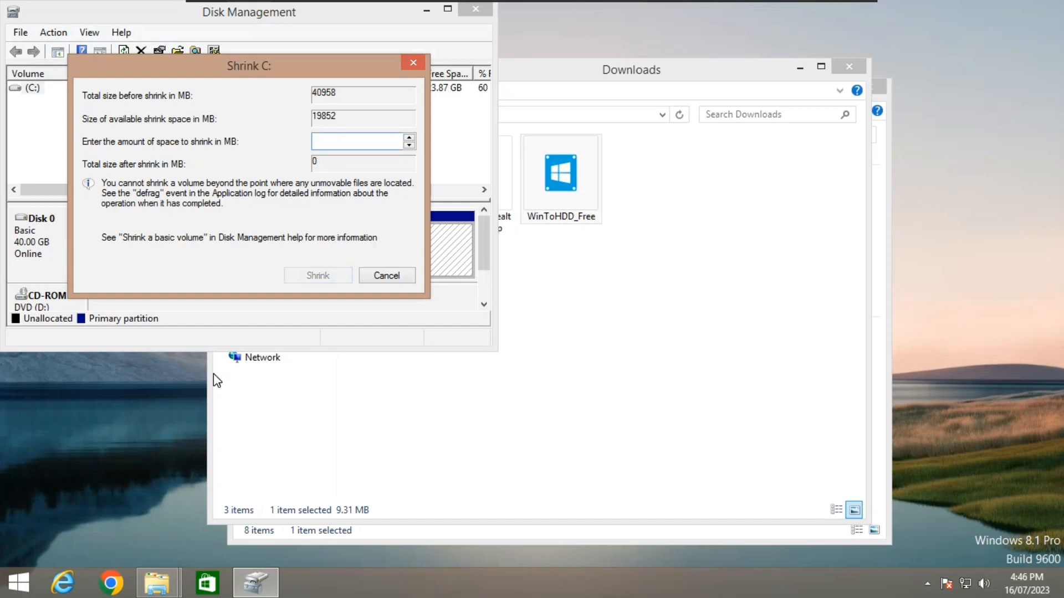
click(361, 141)
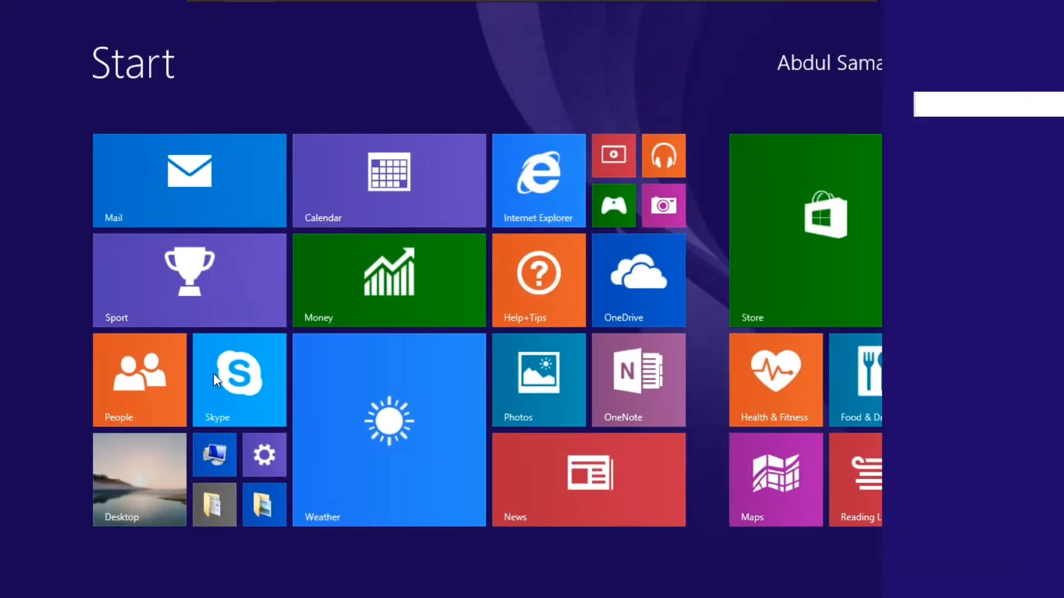
text(calendar)
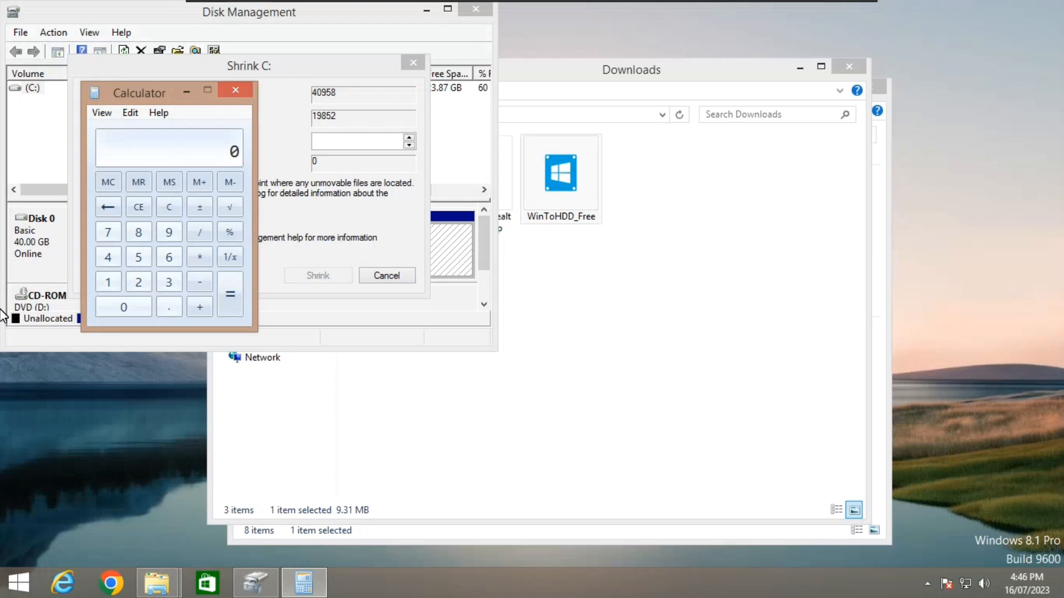
click(107, 282)
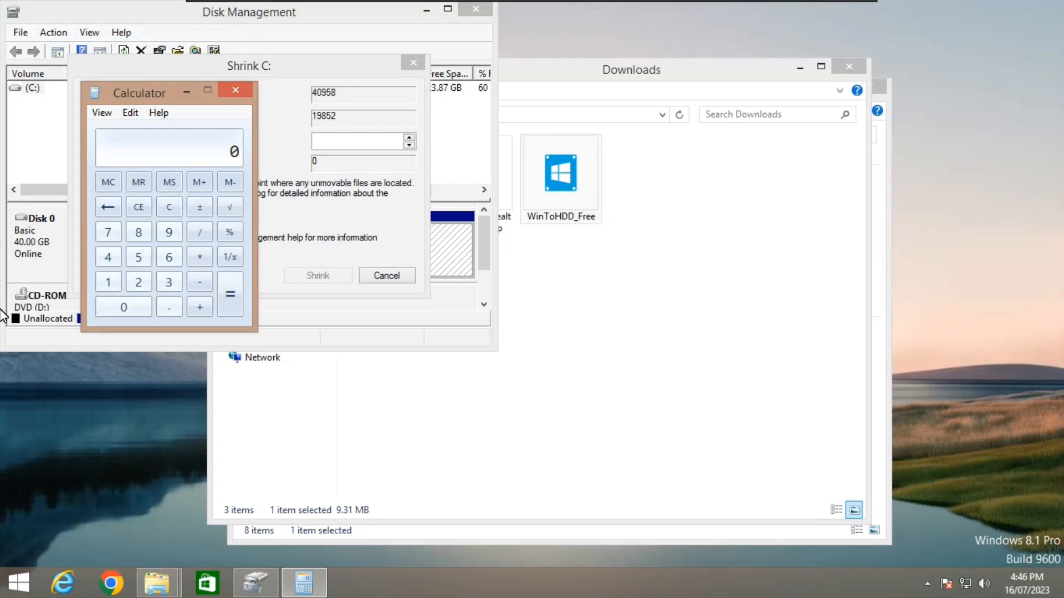
- Work out 5 × 1024 = 5120 and shrink drive C: by 5120 MB
click(137, 256)
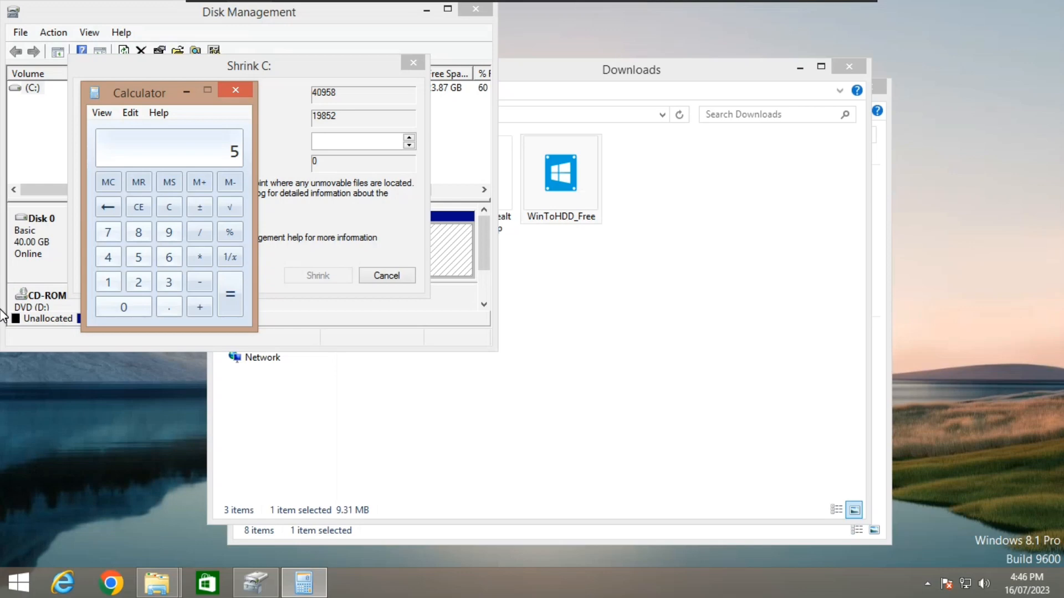
click(199, 256)
text(1024)
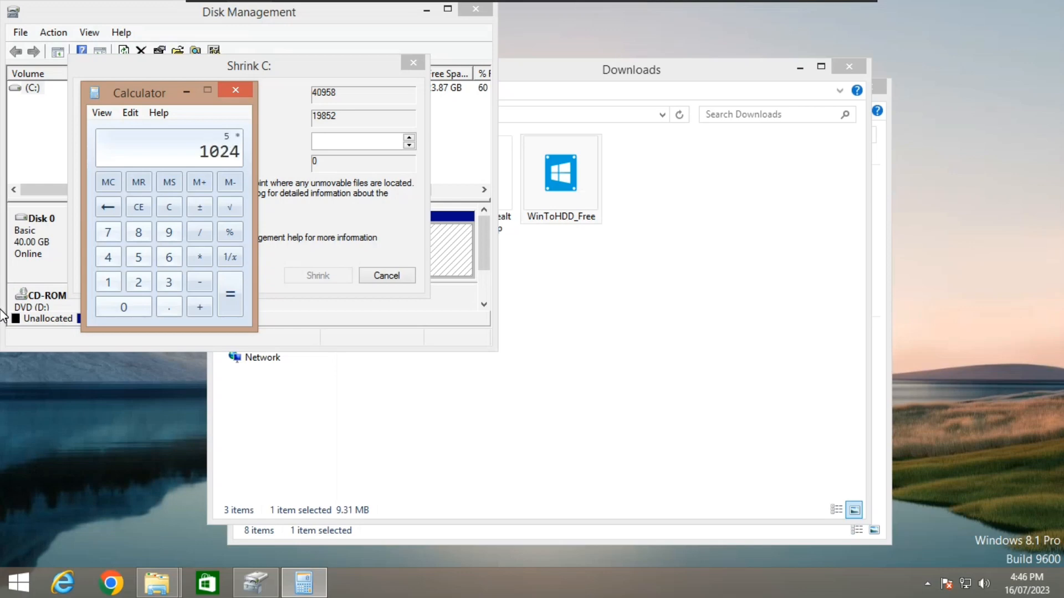
click(230, 295)
text(5120)
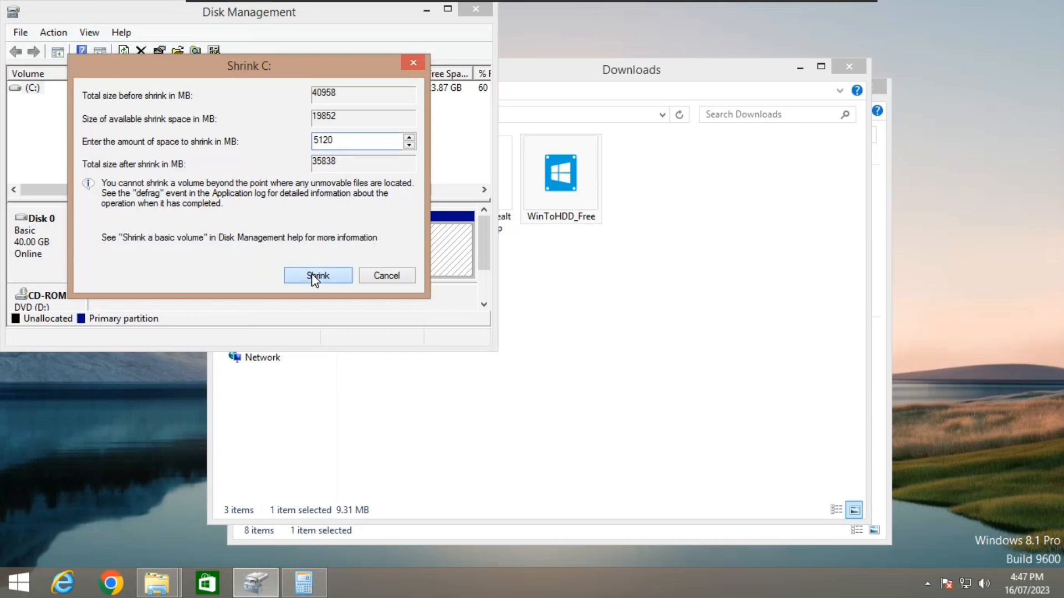
click(318, 276)
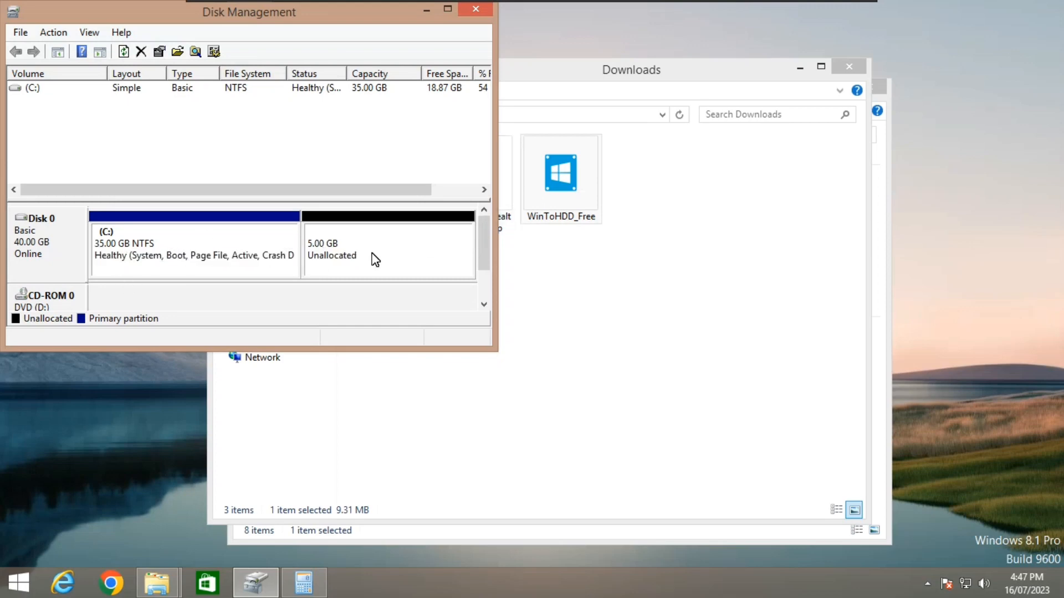
- Bring up the actions menu on the new 5 GB unallocated space on Disk 0
right_click(376, 260)
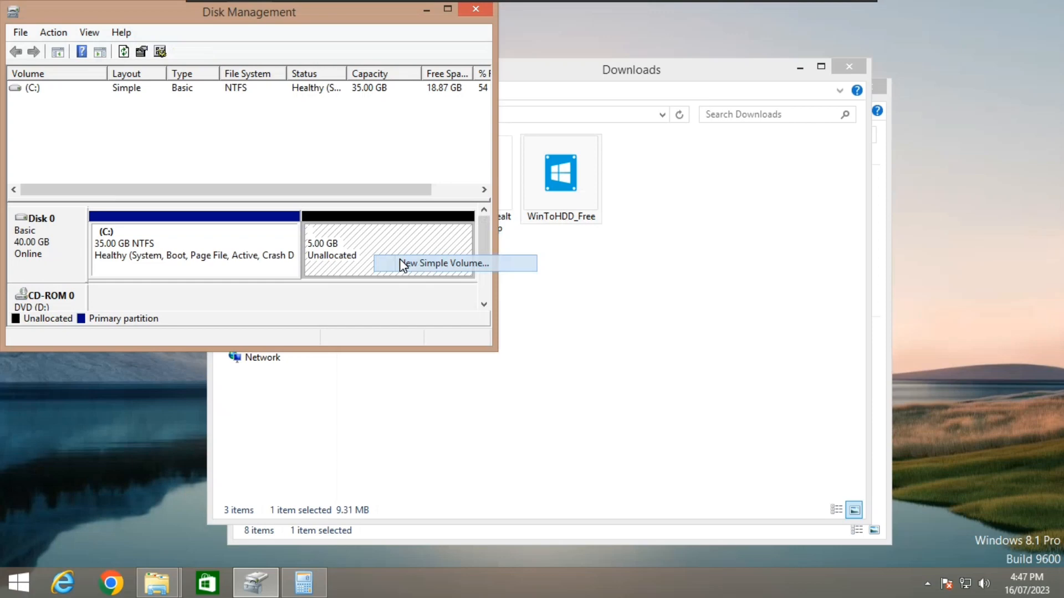
- Create a full-size 5119 MB NTFS simple volume labelled Backuo as drive E:
click(445, 264)
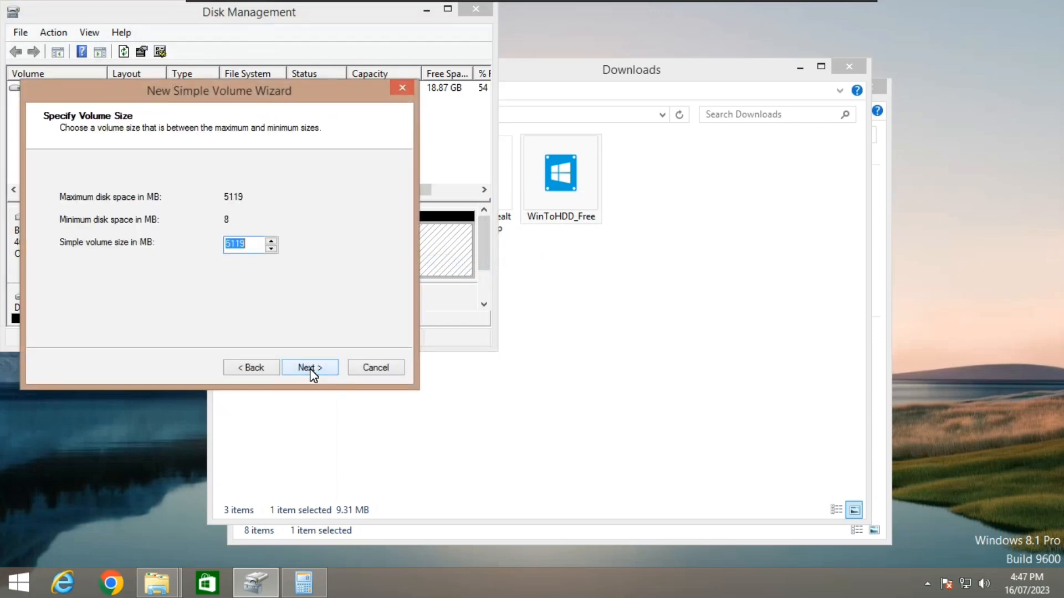
click(309, 367)
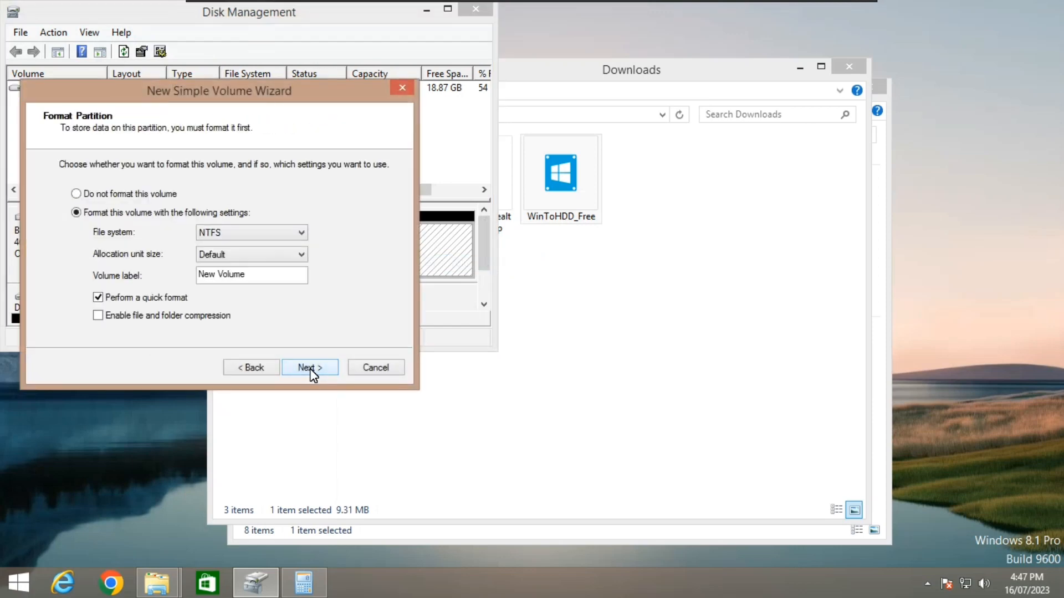
triple_click(252, 274)
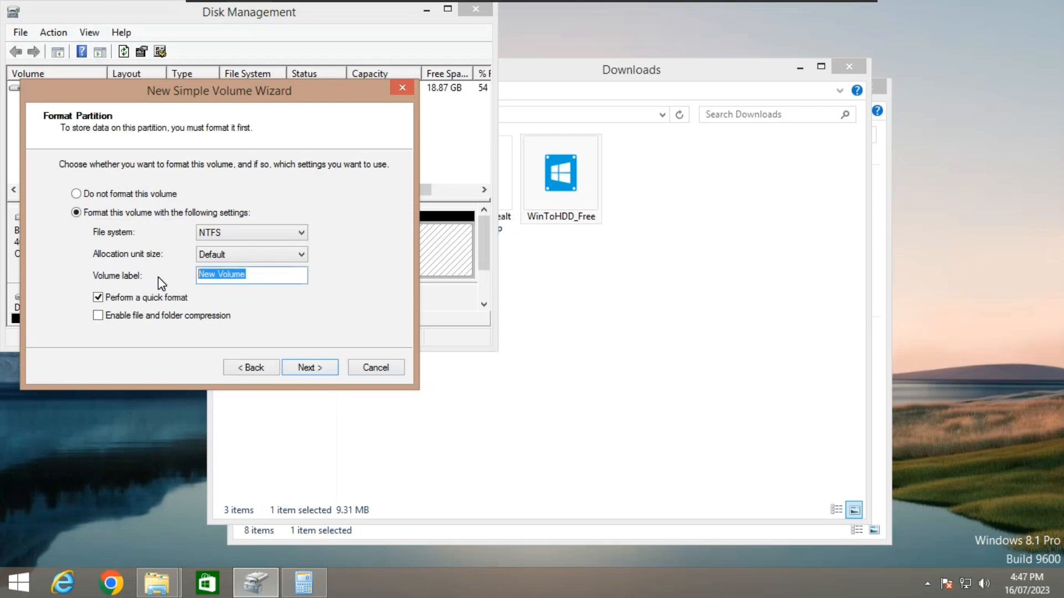
text(Bac)
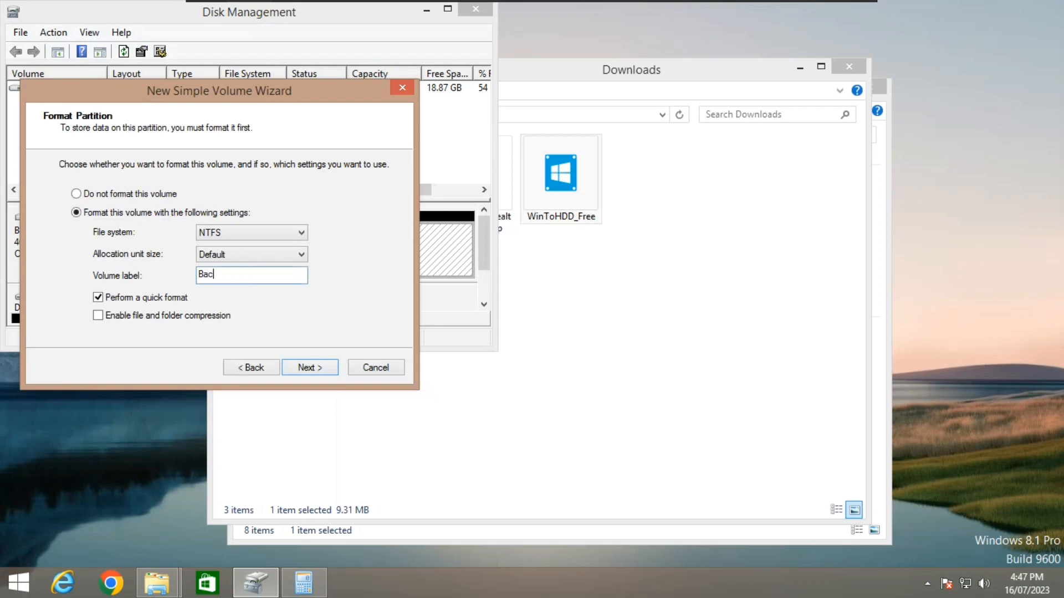
click(310, 367)
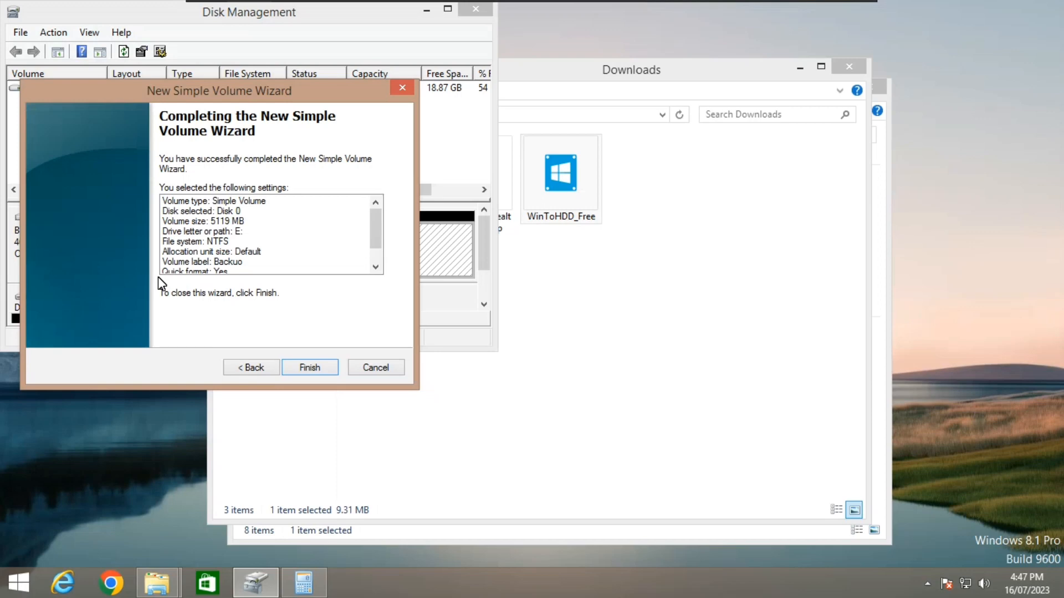
click(309, 366)
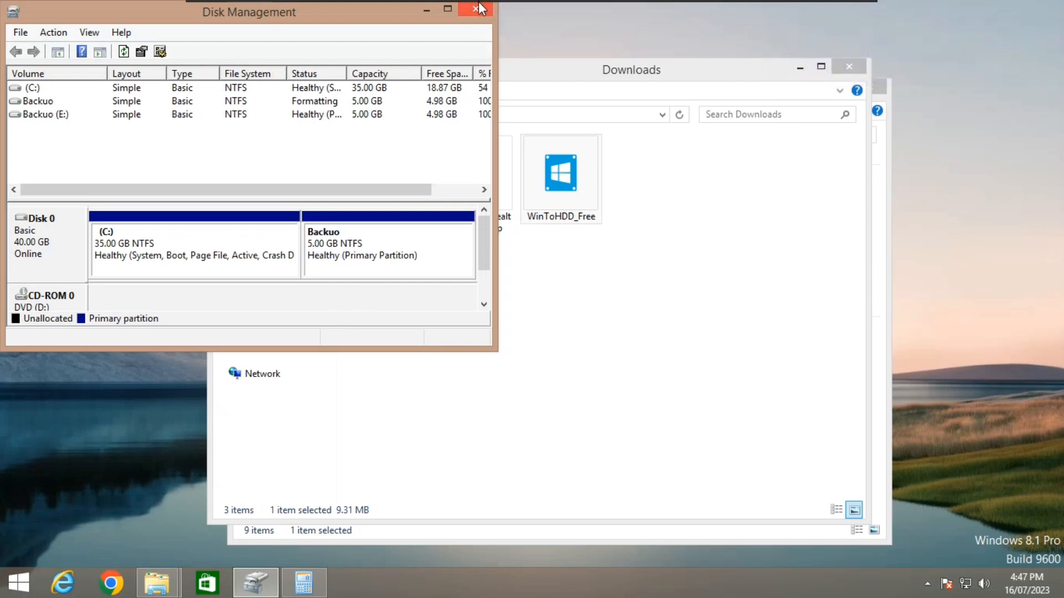
mouse_move(477, 10)
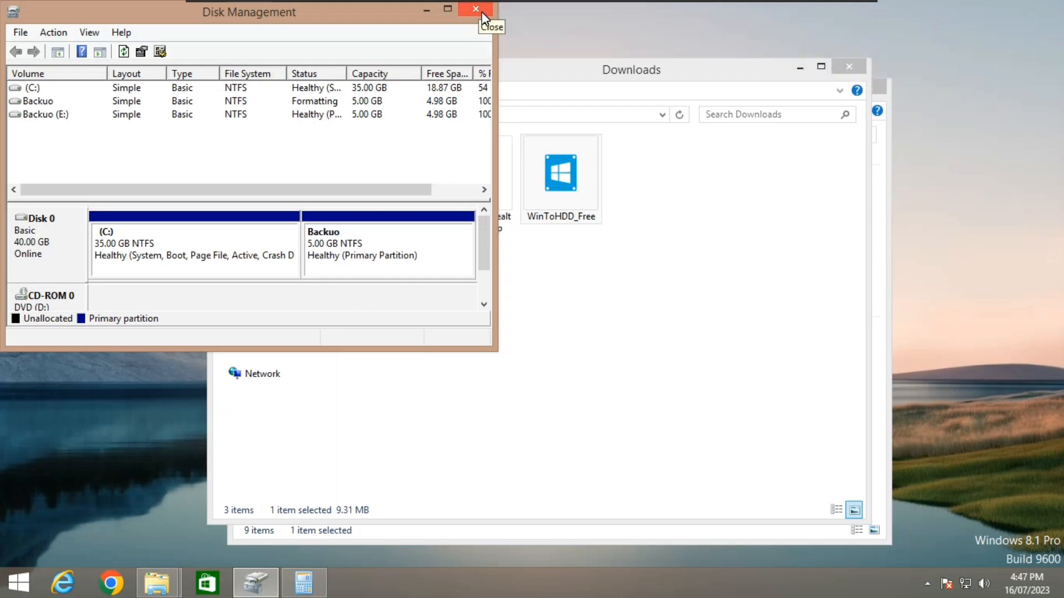
- Close Disk Management, check Backuo (E:) in This PC holds the Windows11 ISO, then close Explorer
click(476, 10)
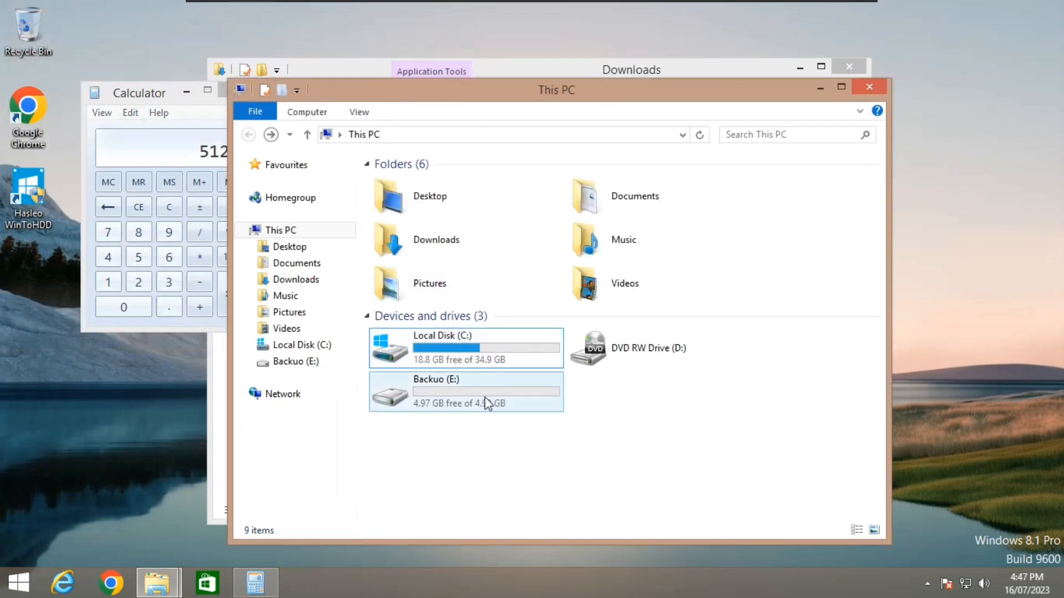
mouse_move(512, 401)
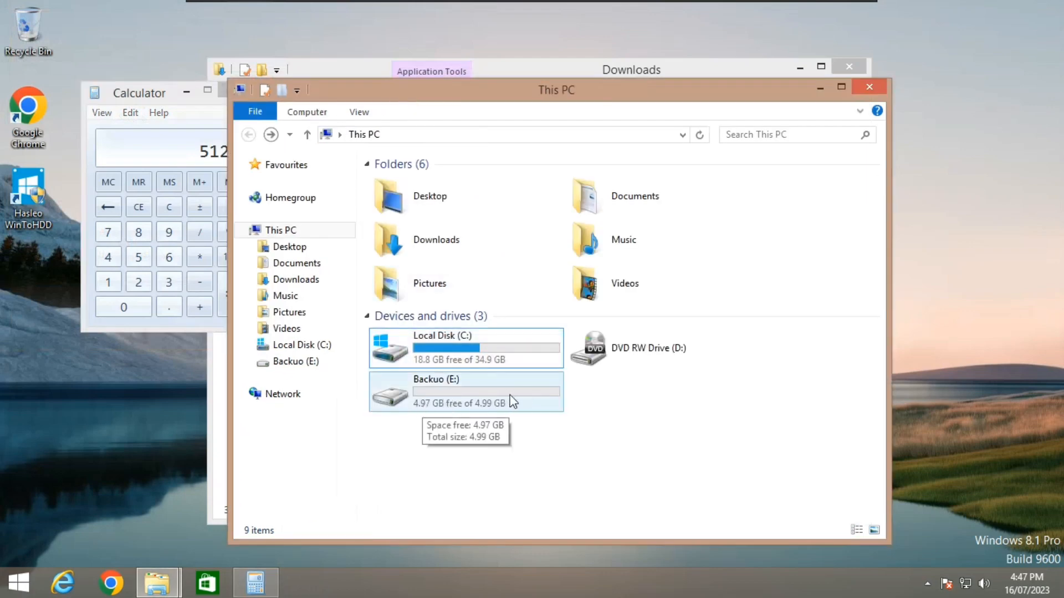
mouse_move(550, 267)
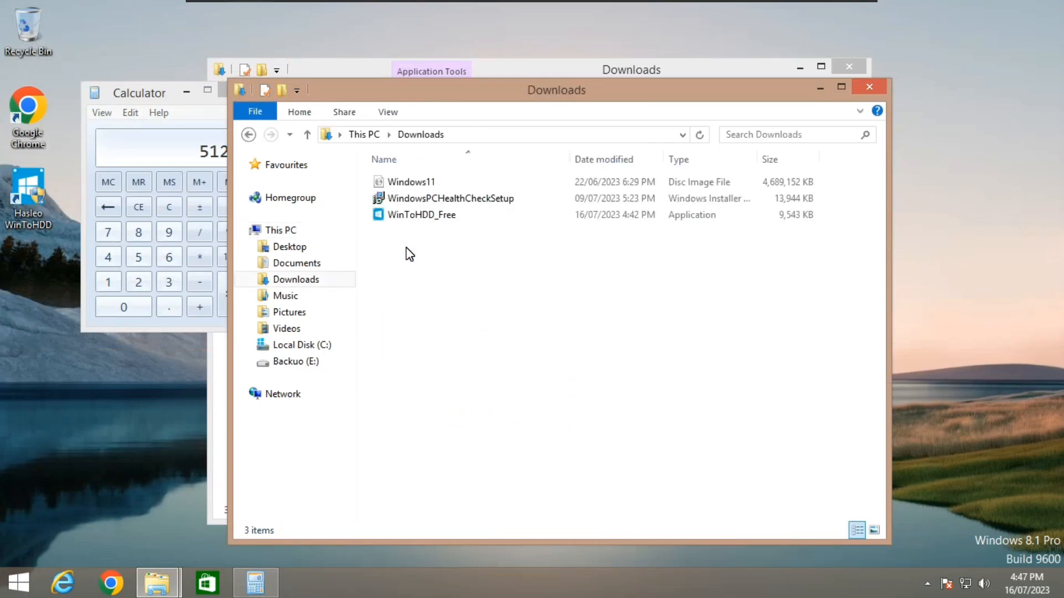
click(411, 182)
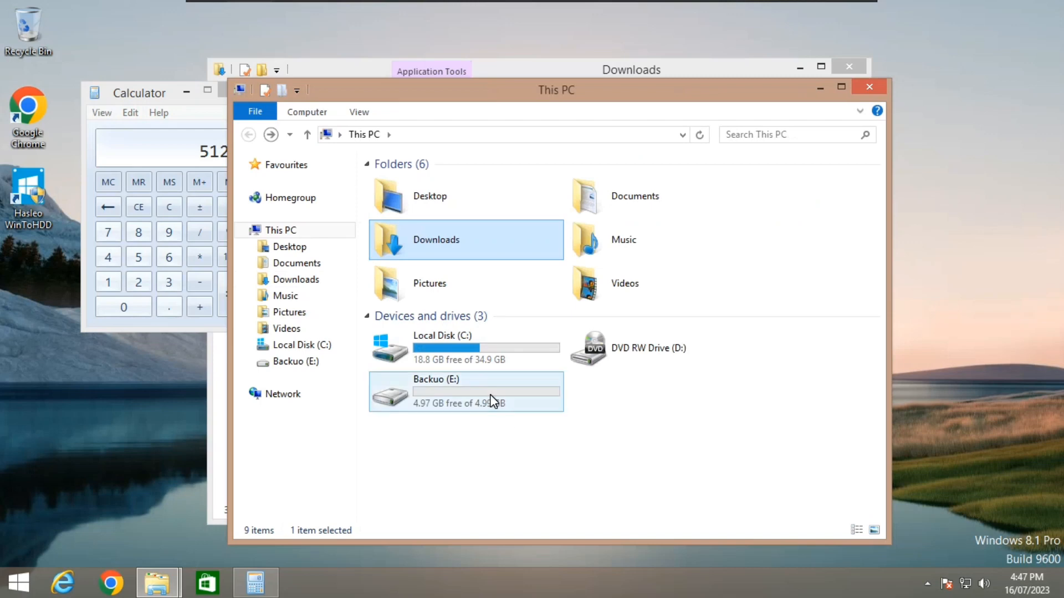
double_click(466, 391)
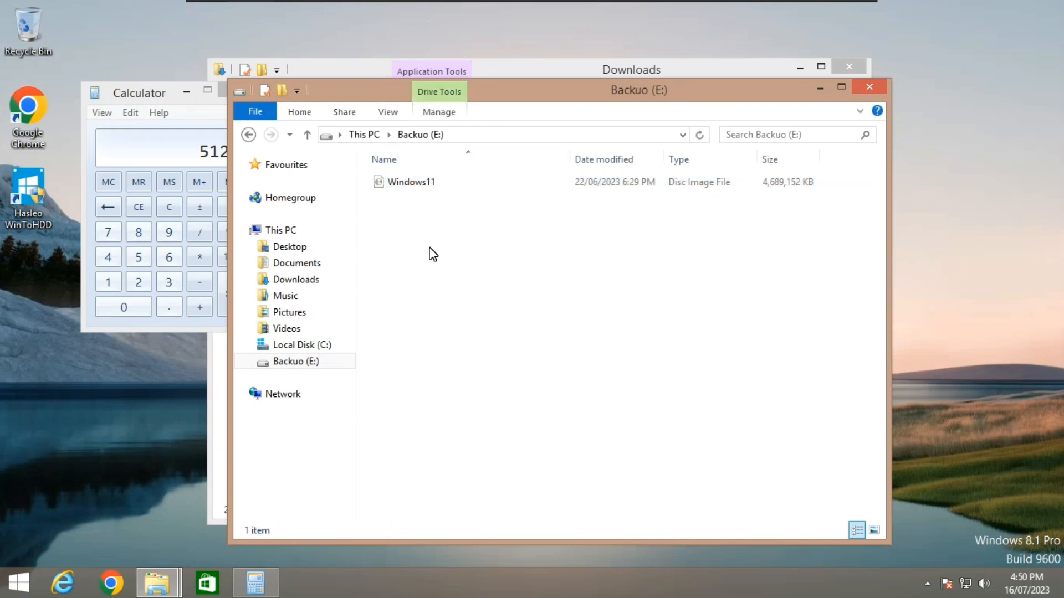
click(869, 87)
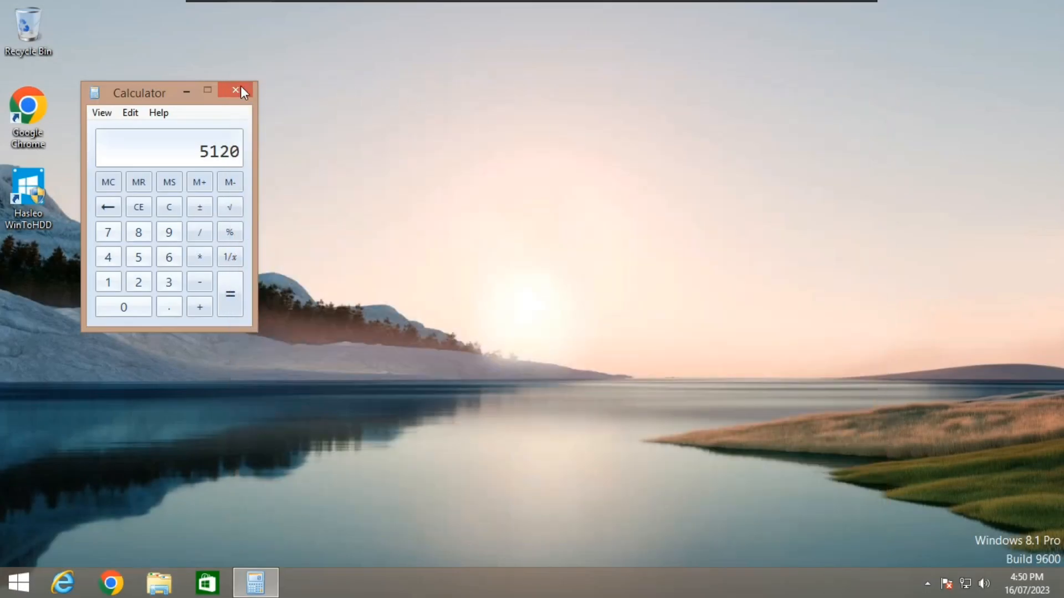
- Close Calculator, launch Hasleo WinToHDD with UAC approval and dismiss the no-update notice
click(235, 90)
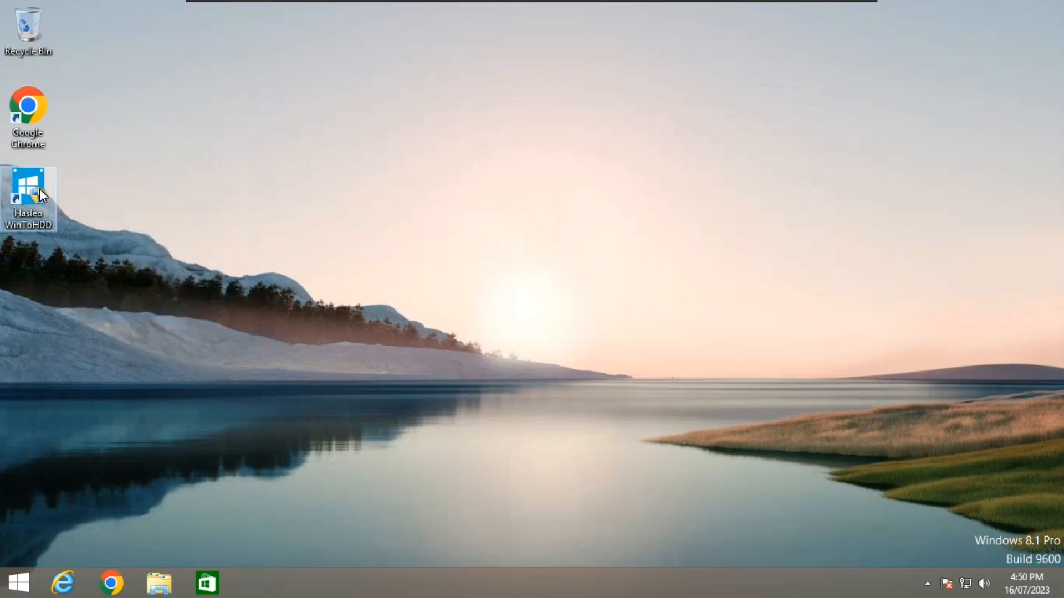
mouse_move(29, 197)
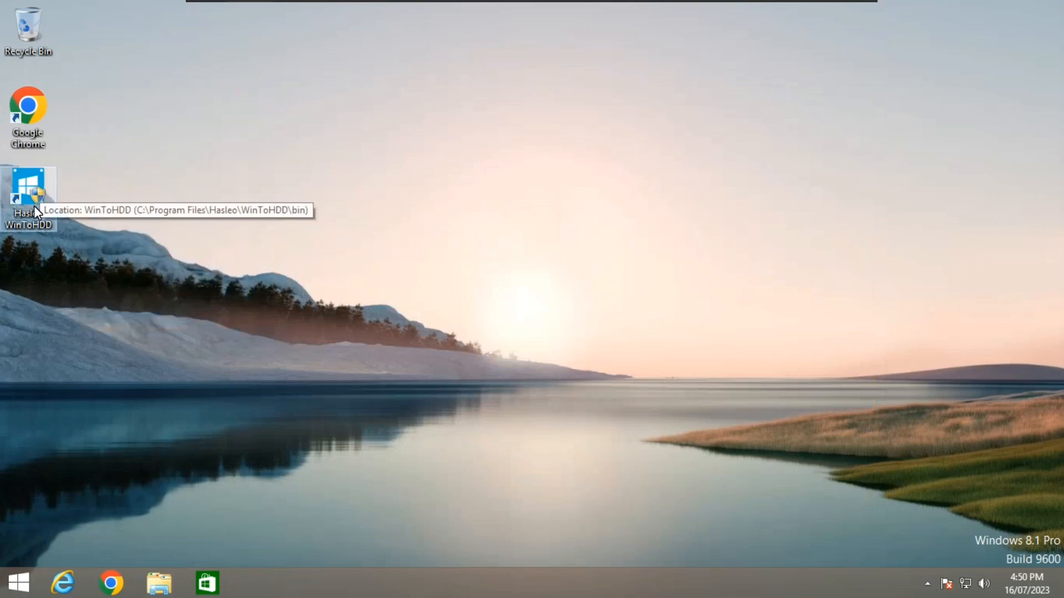
double_click(27, 192)
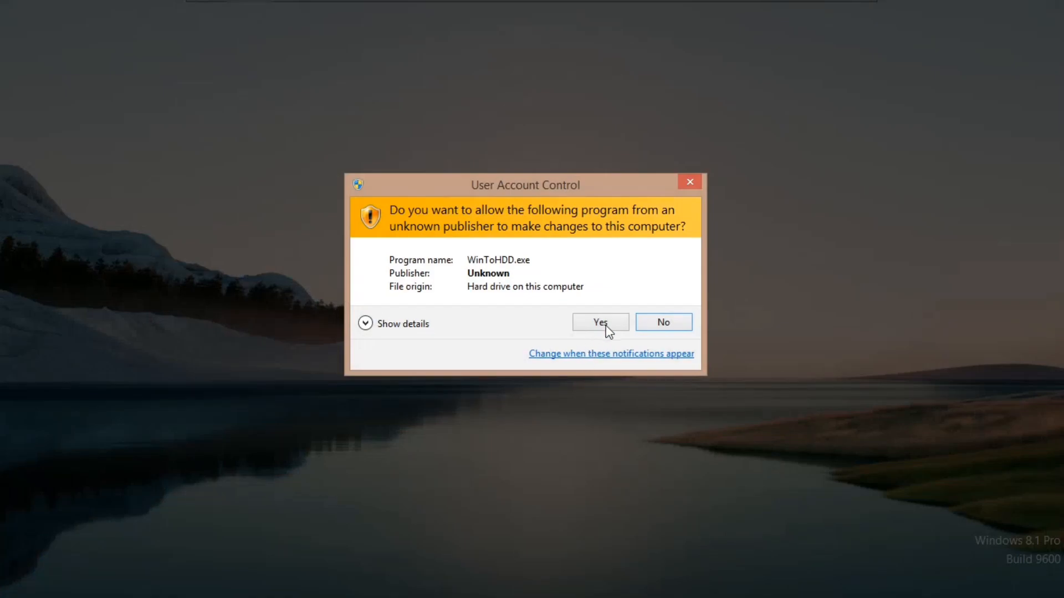
click(600, 321)
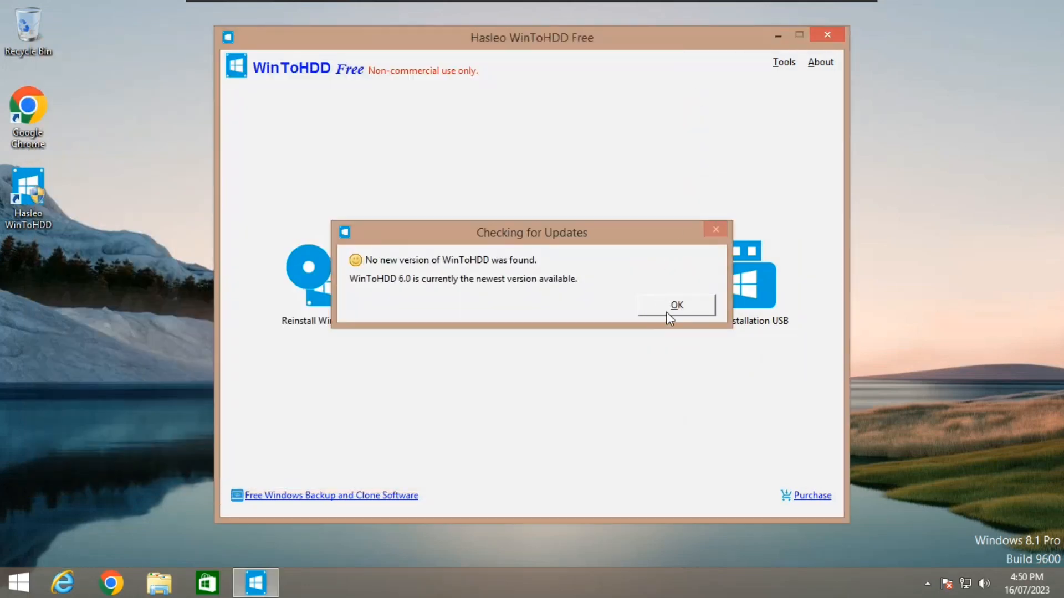
click(676, 303)
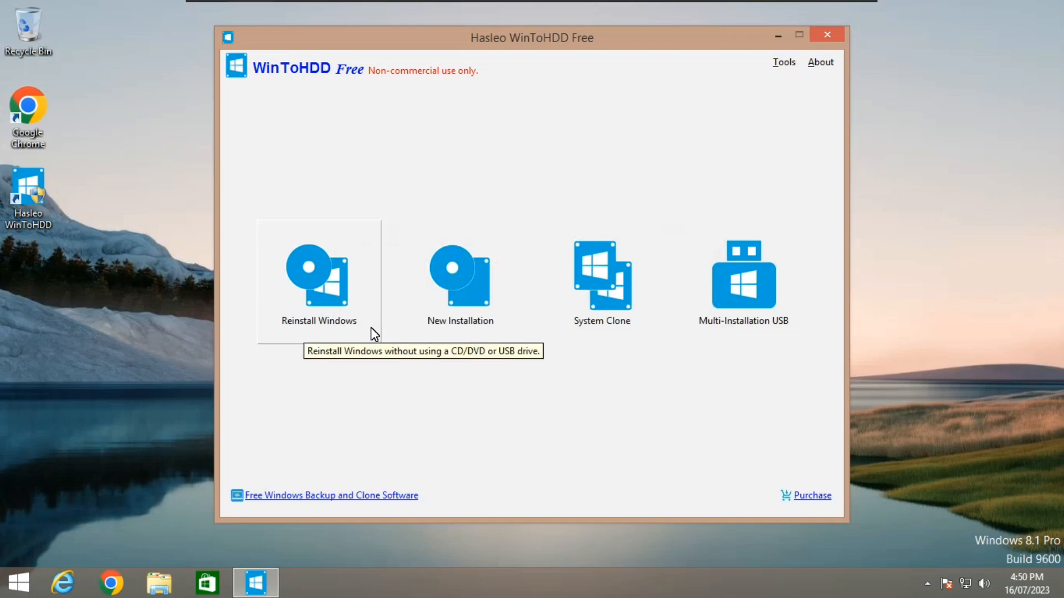
- Start Reinstall Windows and load E:\Windows11.iso from Backuo as the source image
click(318, 278)
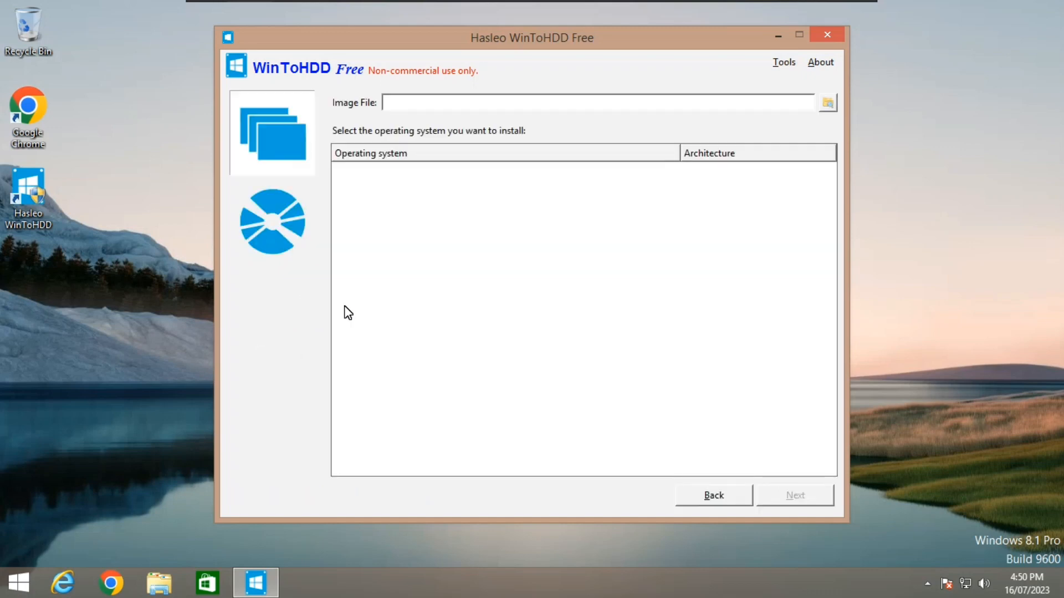
mouse_move(827, 103)
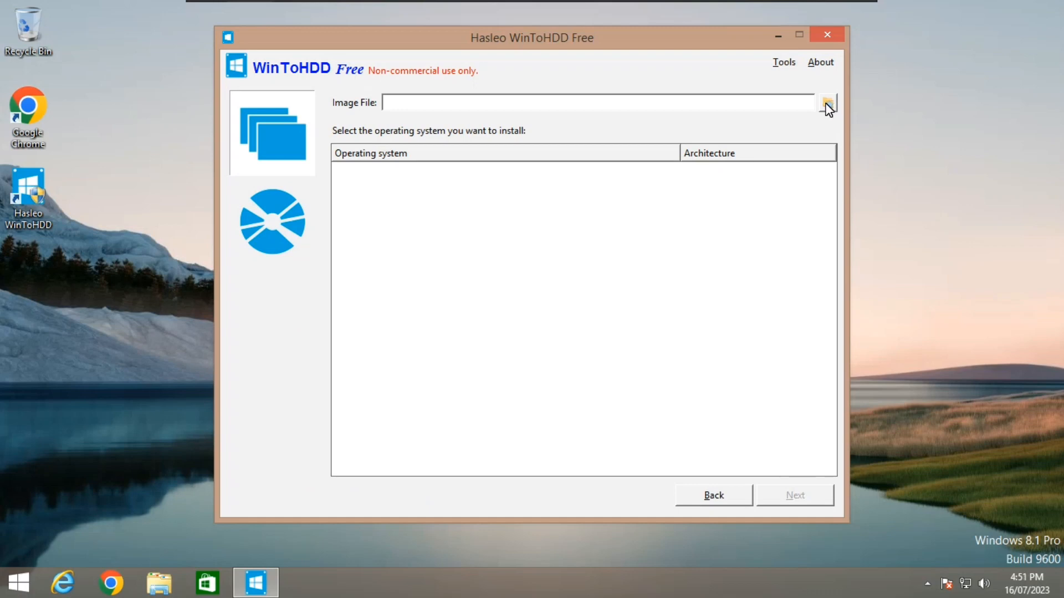
click(827, 102)
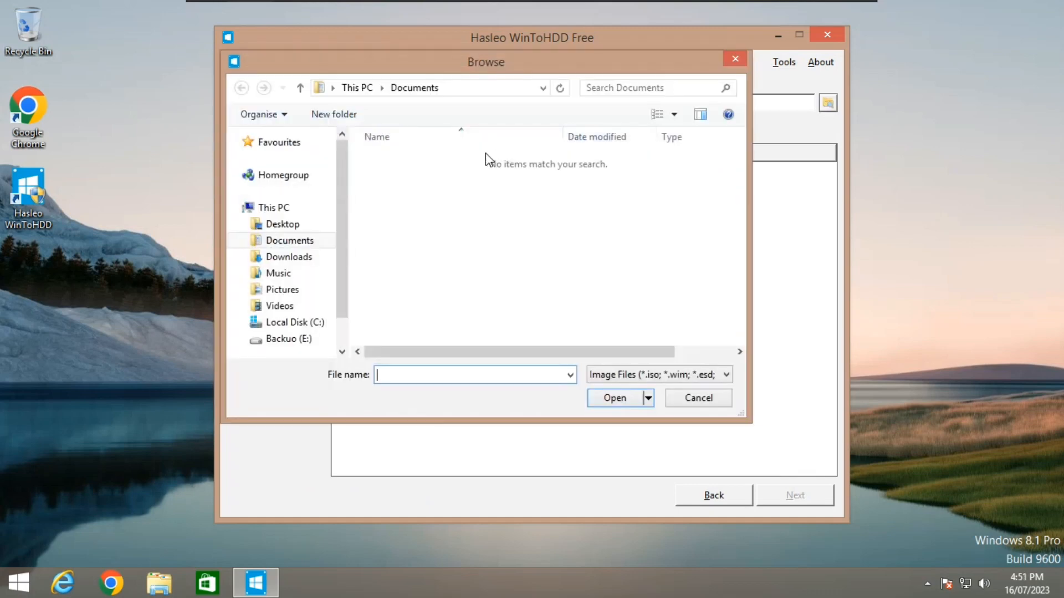
click(289, 339)
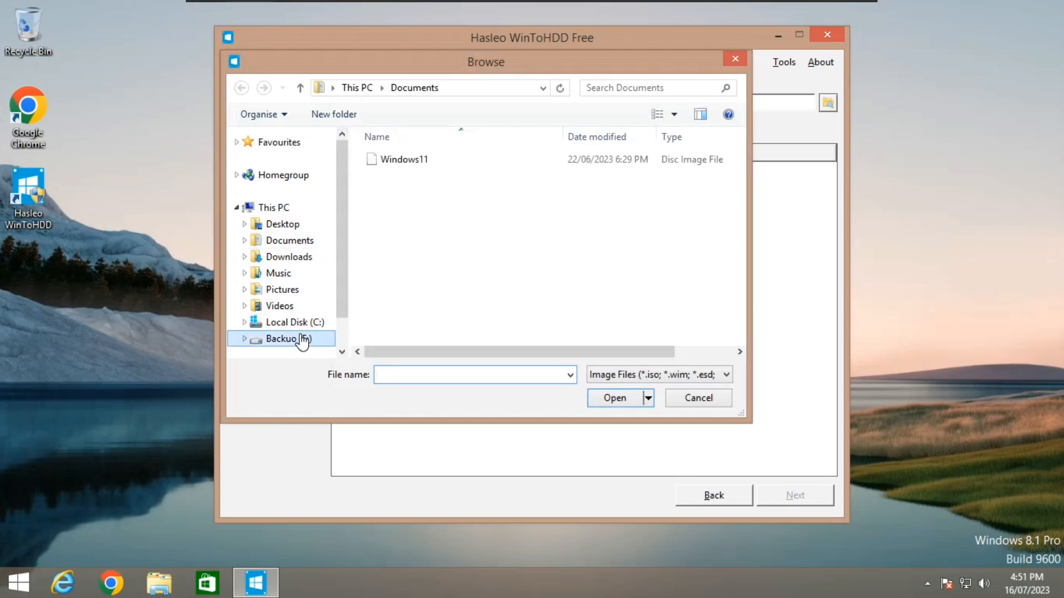
double_click(281, 339)
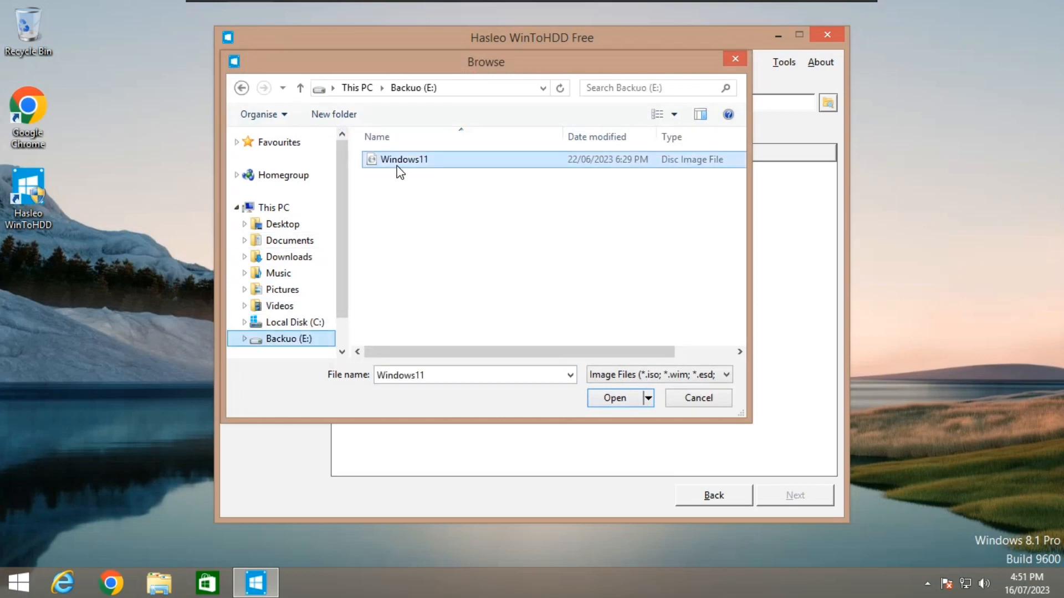
click(614, 397)
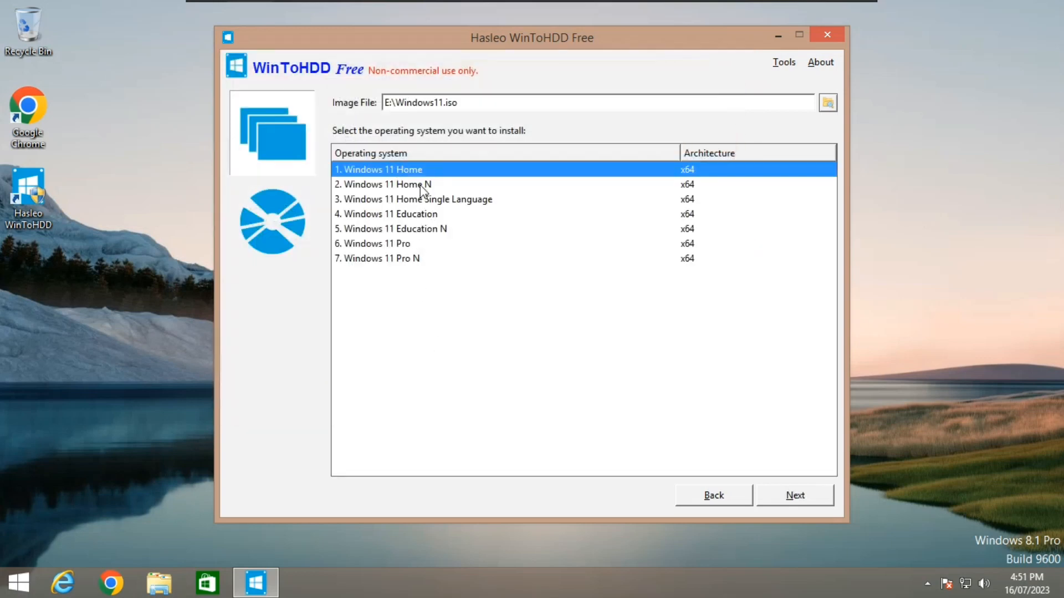
mouse_move(400, 244)
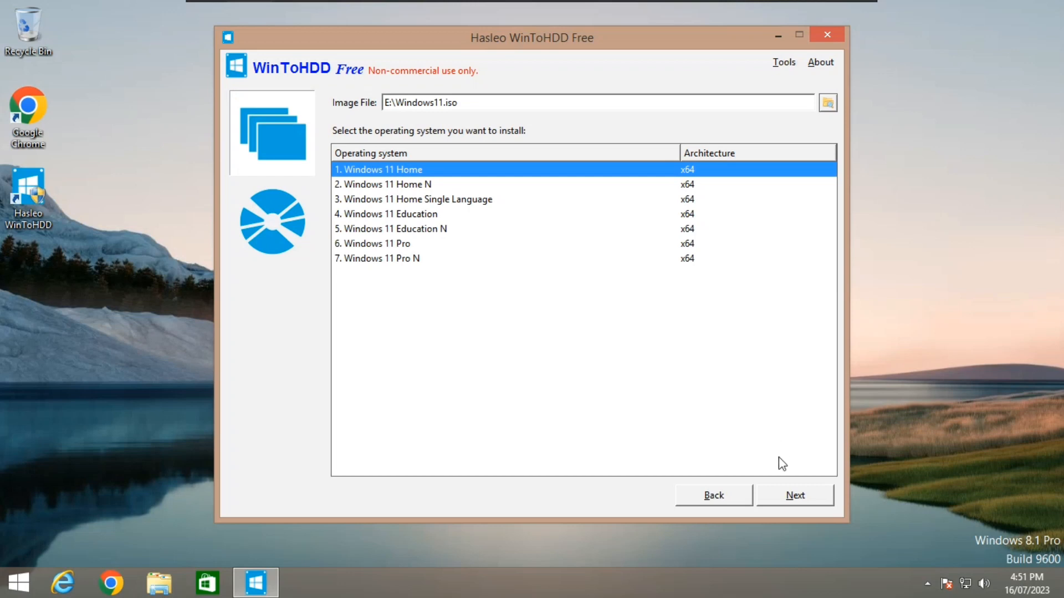
- Toggle between the Pro and Home editions, settling on Windows 11 Home
click(372, 243)
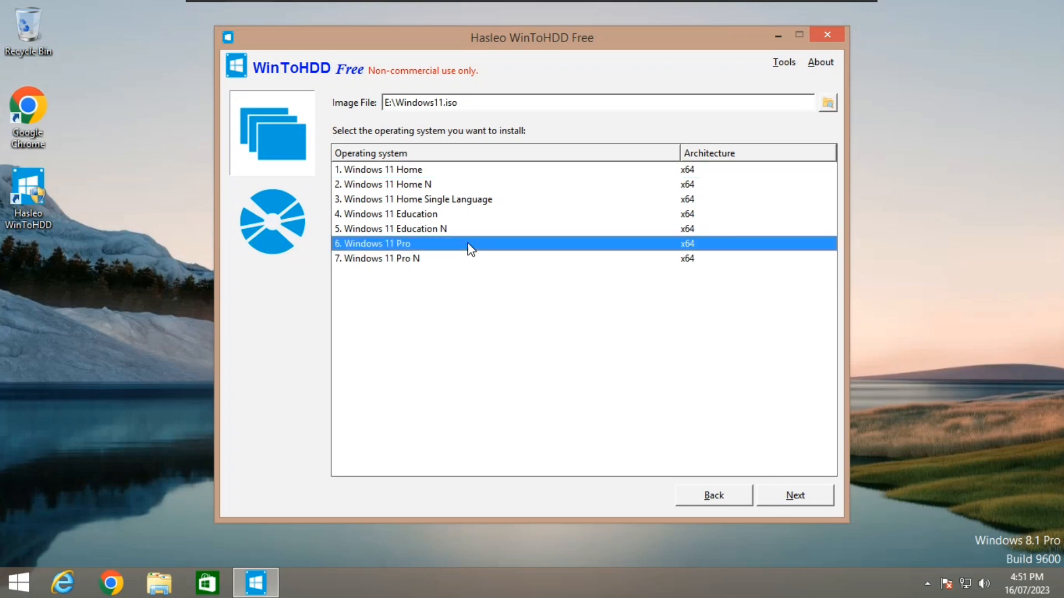
click(384, 169)
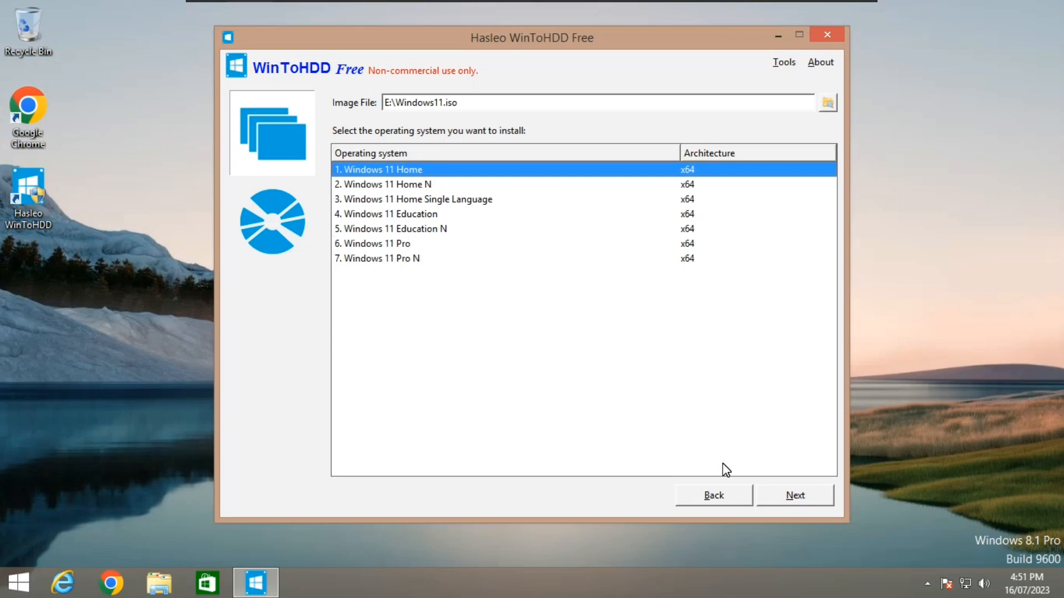
mouse_move(389, 253)
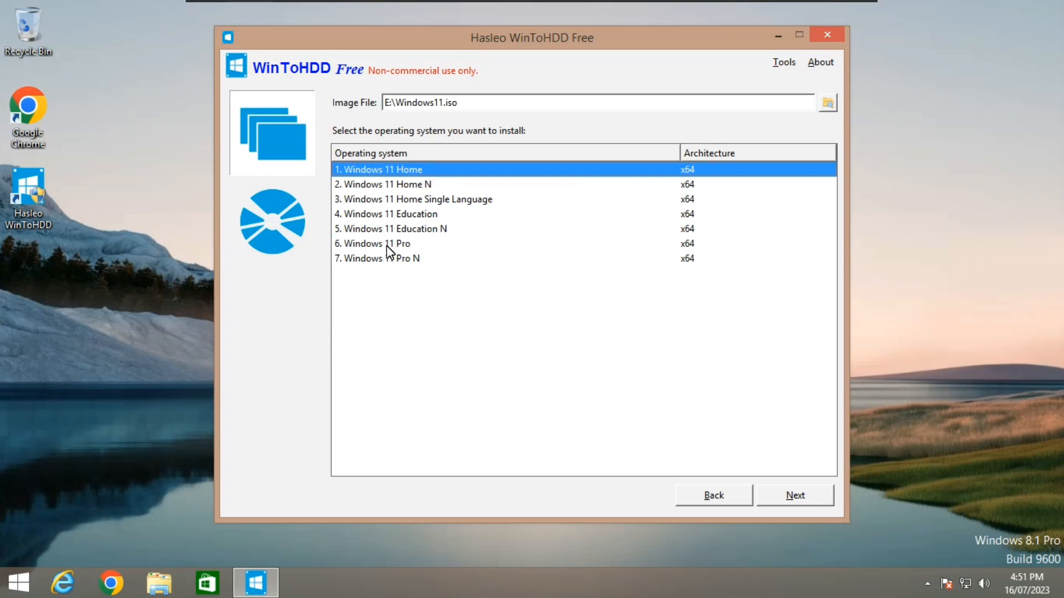
mouse_move(416, 207)
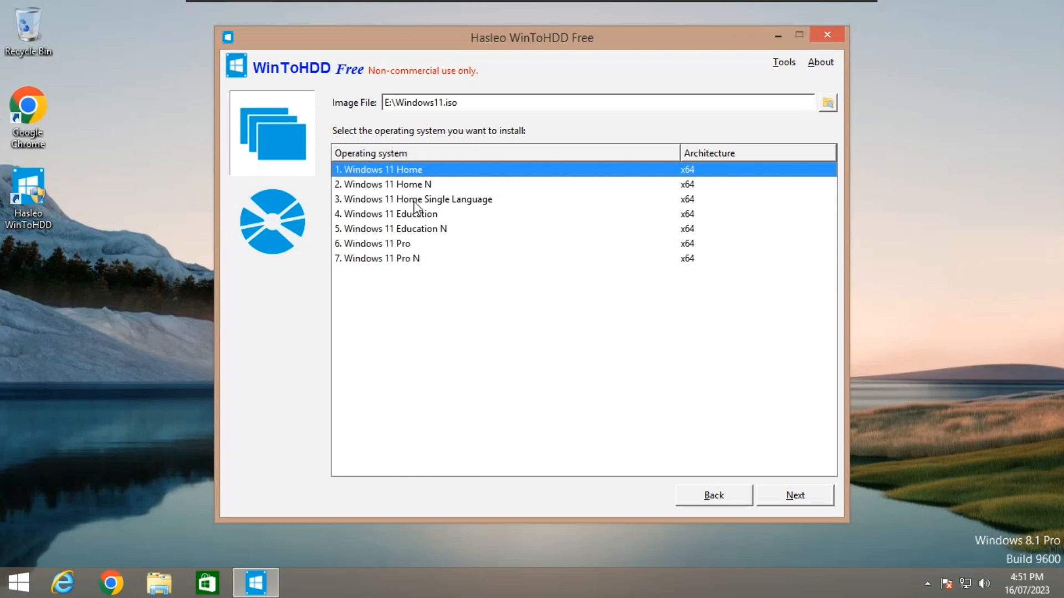
click(372, 244)
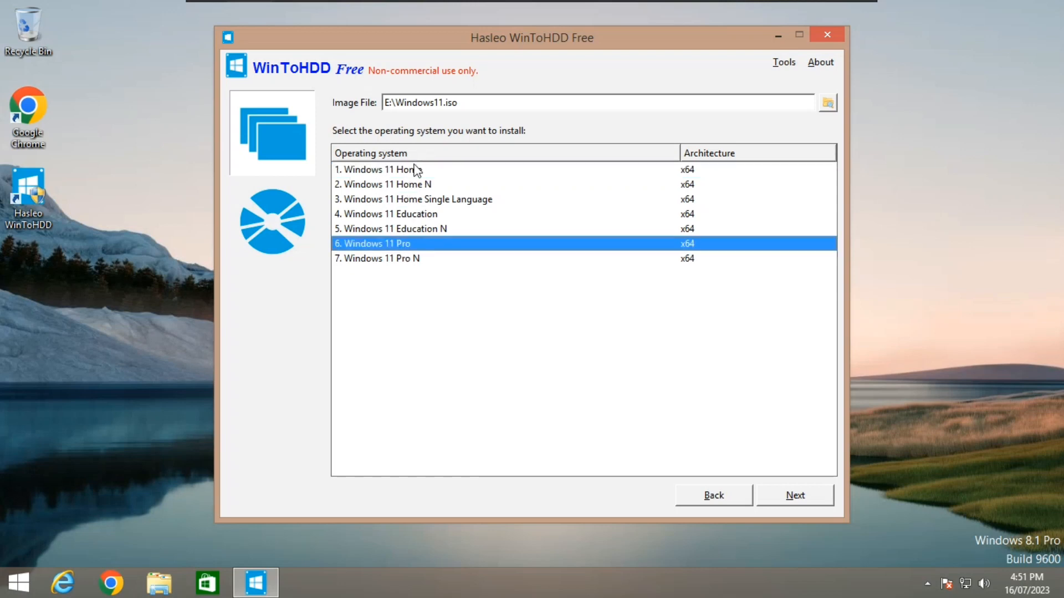
click(378, 169)
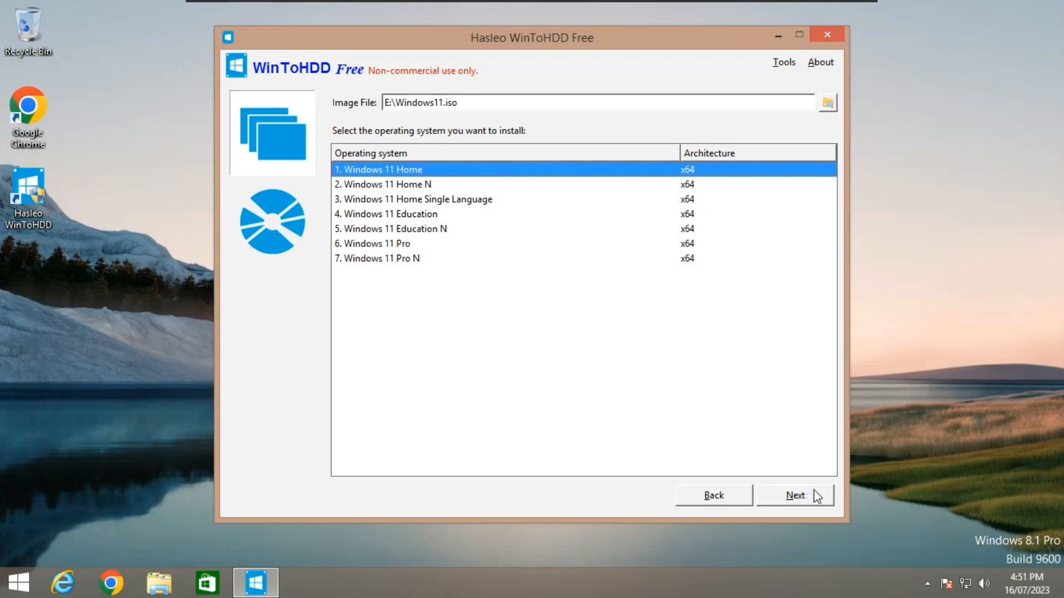
mouse_move(812, 498)
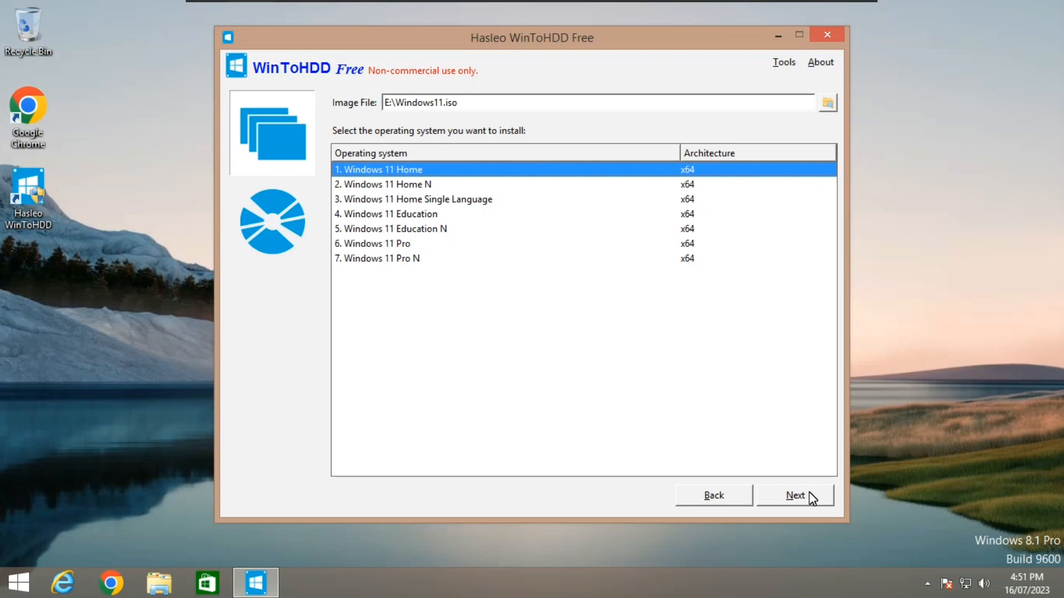
- Keep the default C: system and boot partitions in Legacy mode and agree to build the WinPE image
click(795, 495)
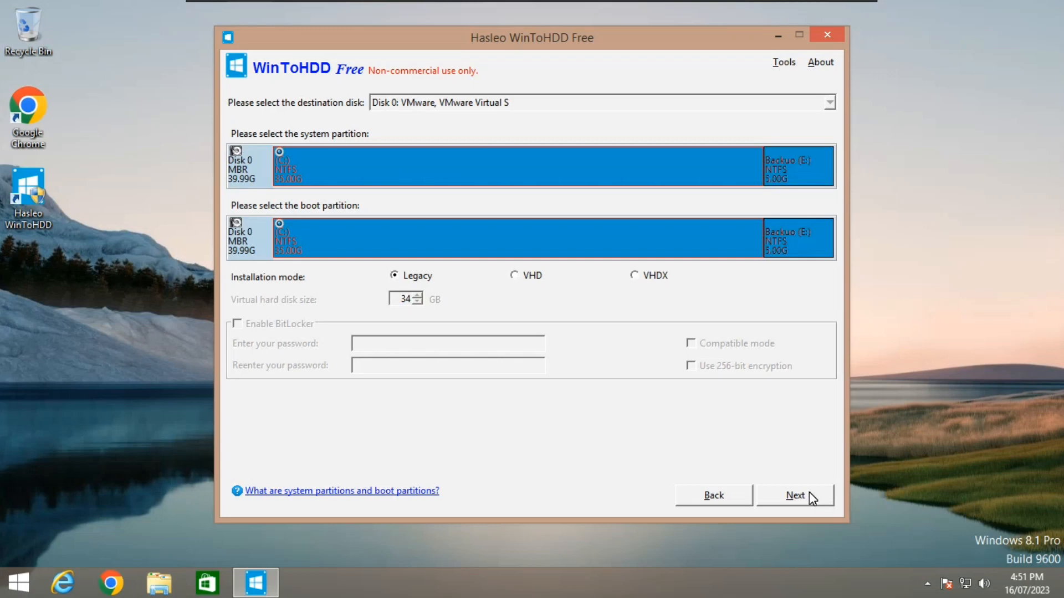
click(795, 495)
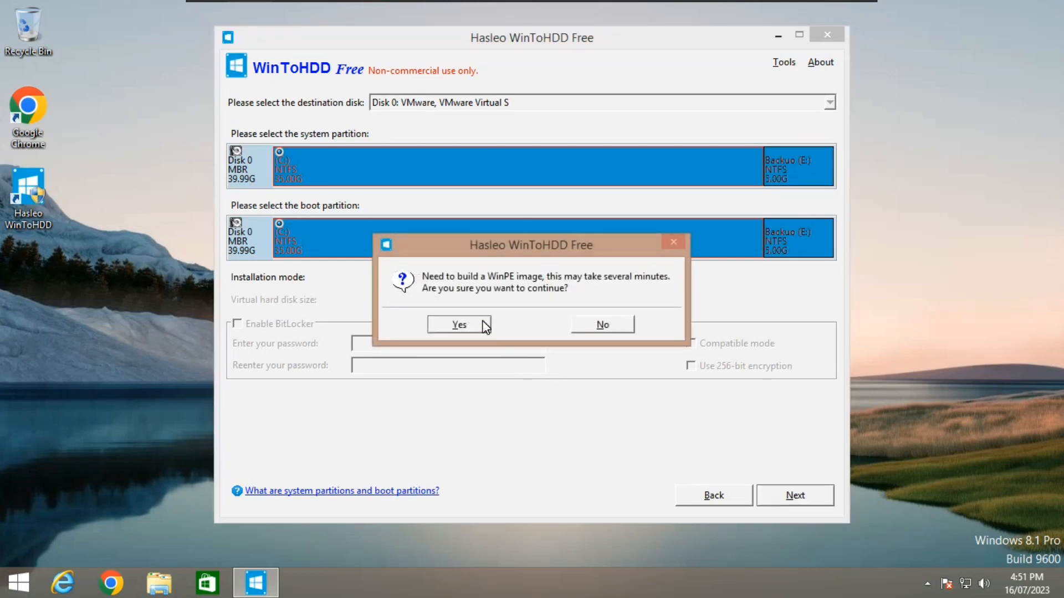
click(459, 324)
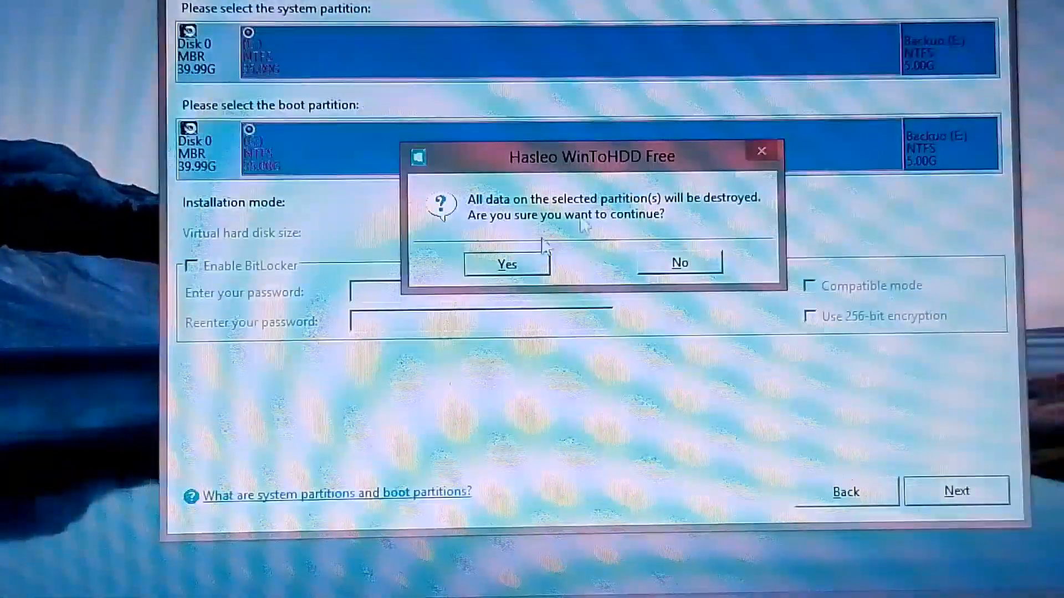
- Accept the data-destruction warning and allow the reboot to finish the reinstall
click(505, 263)
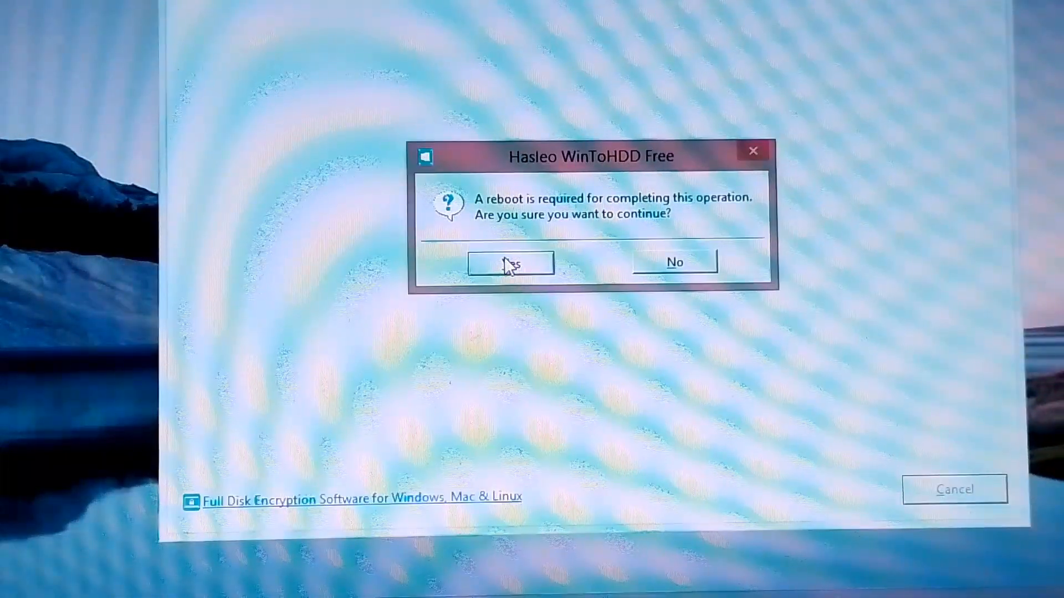
click(510, 264)
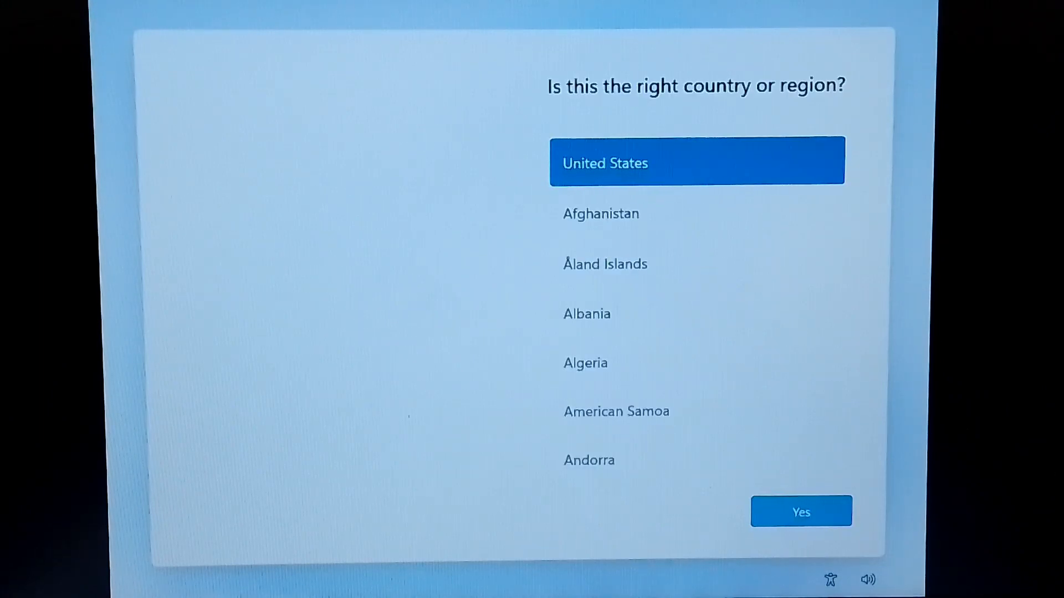
- Confirm United States as the country or region in Windows 11 Setup
click(800, 511)
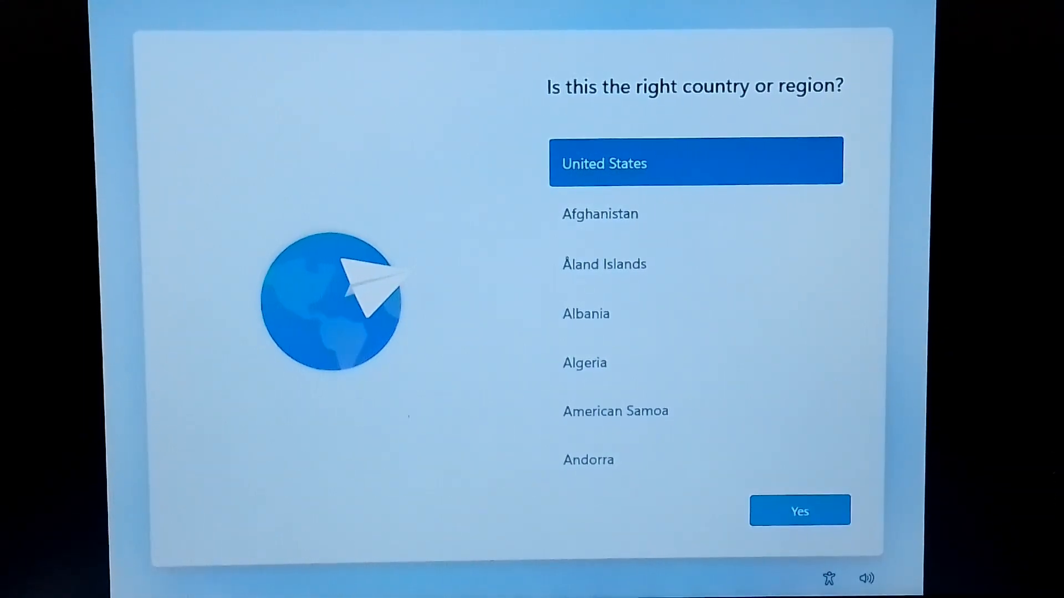
click(799, 510)
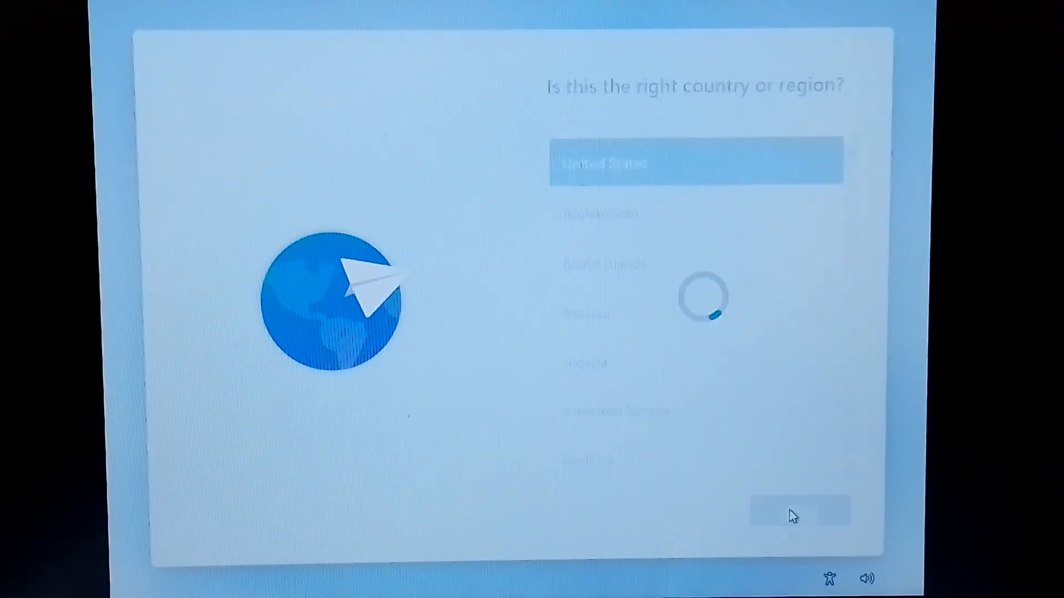
click(797, 509)
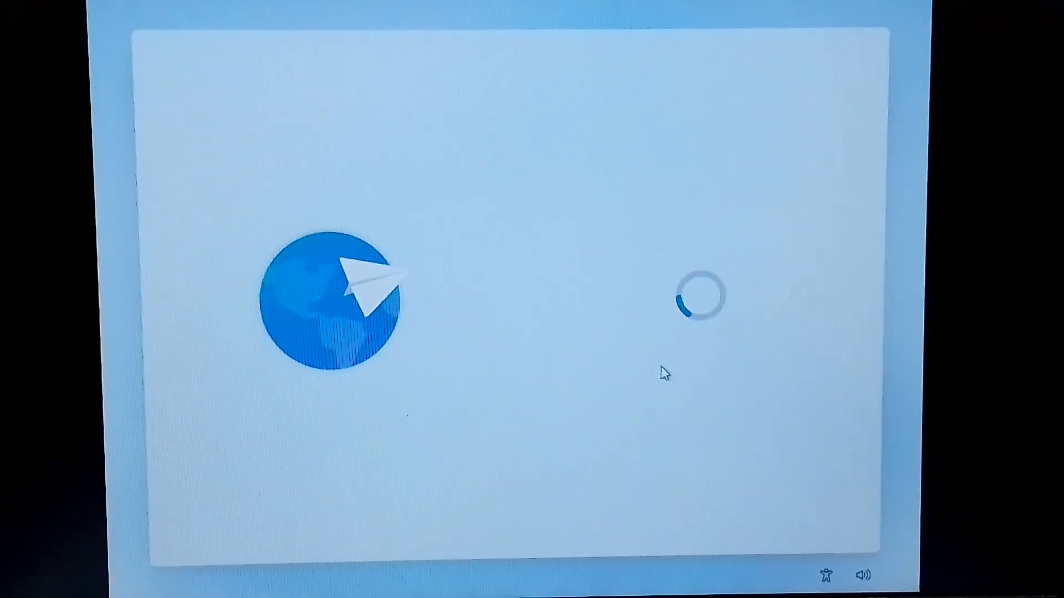